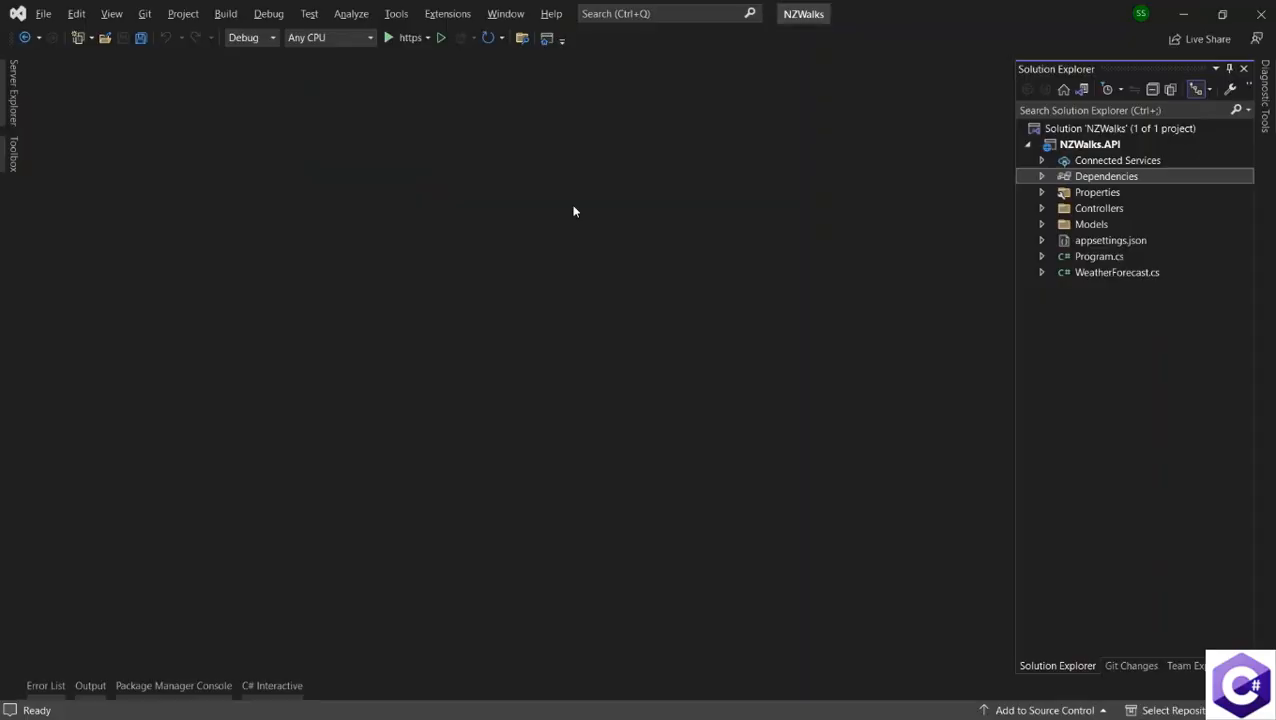
pyautogui.moveTo(660, 224)
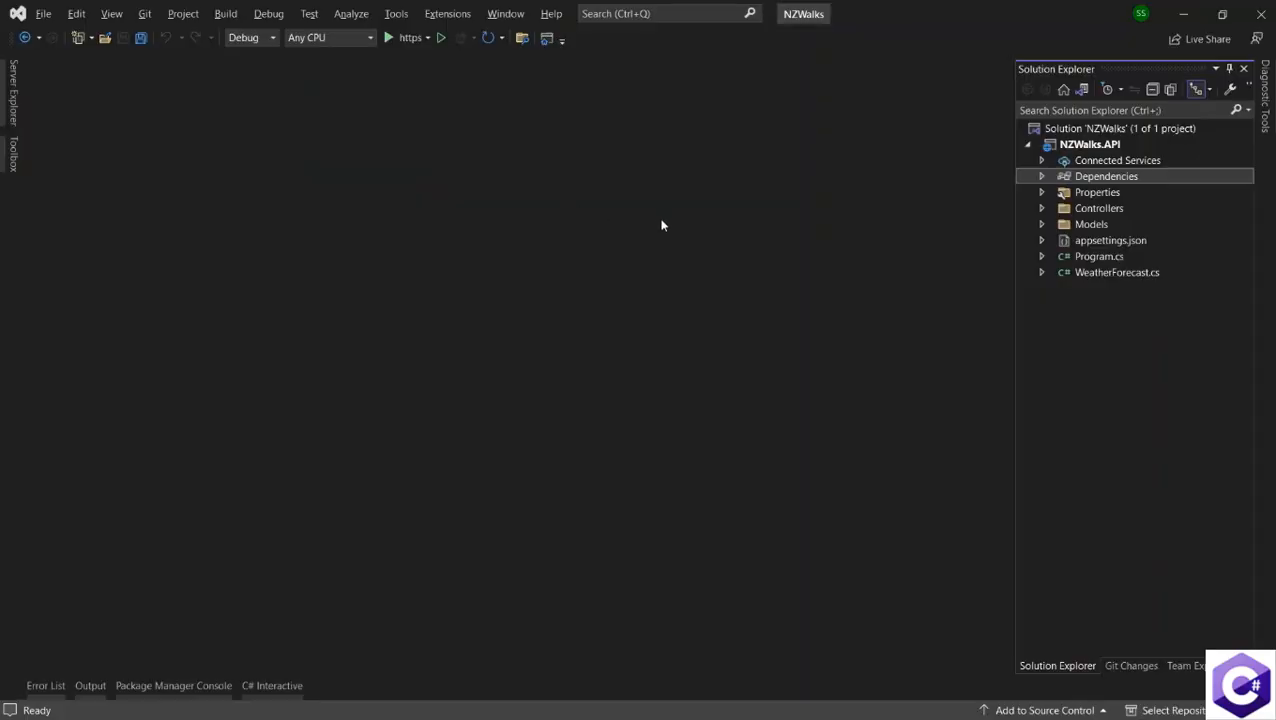
# Step: Add a new folder named Data to the NZWalks.API project
pyautogui.rightClick(1088, 144)
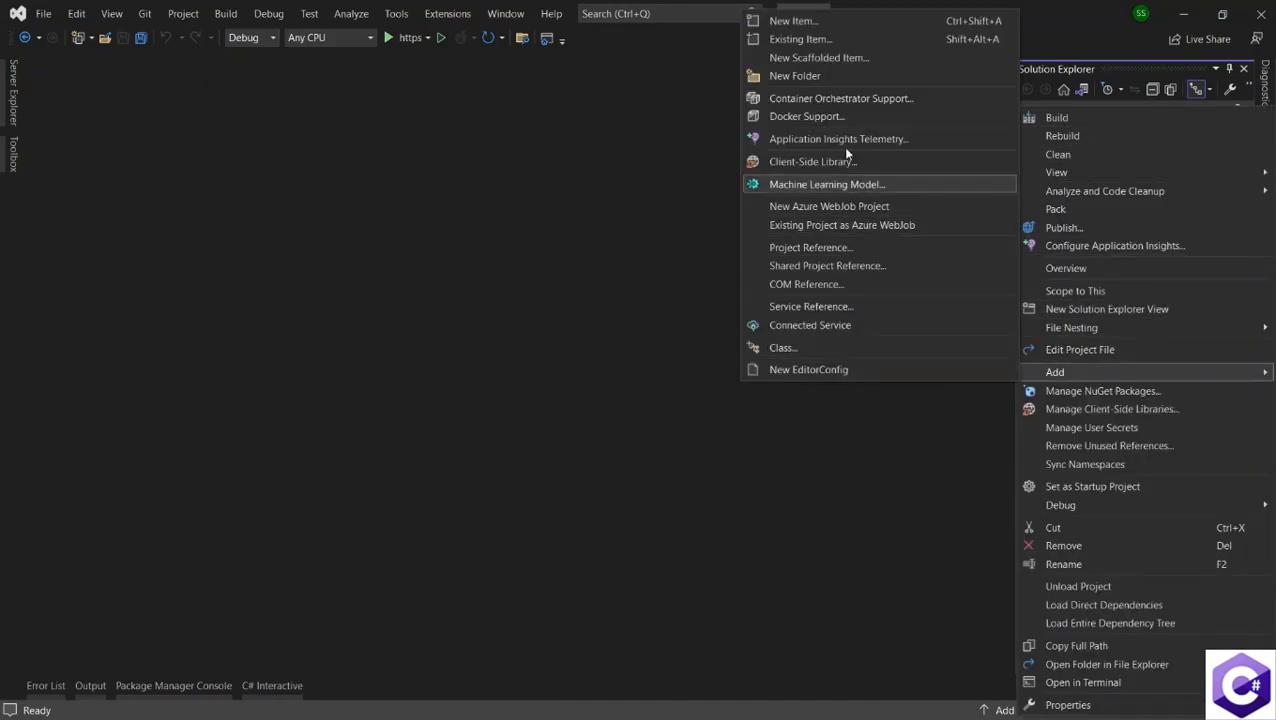
pyautogui.click(794, 76)
pyautogui.write('Data')
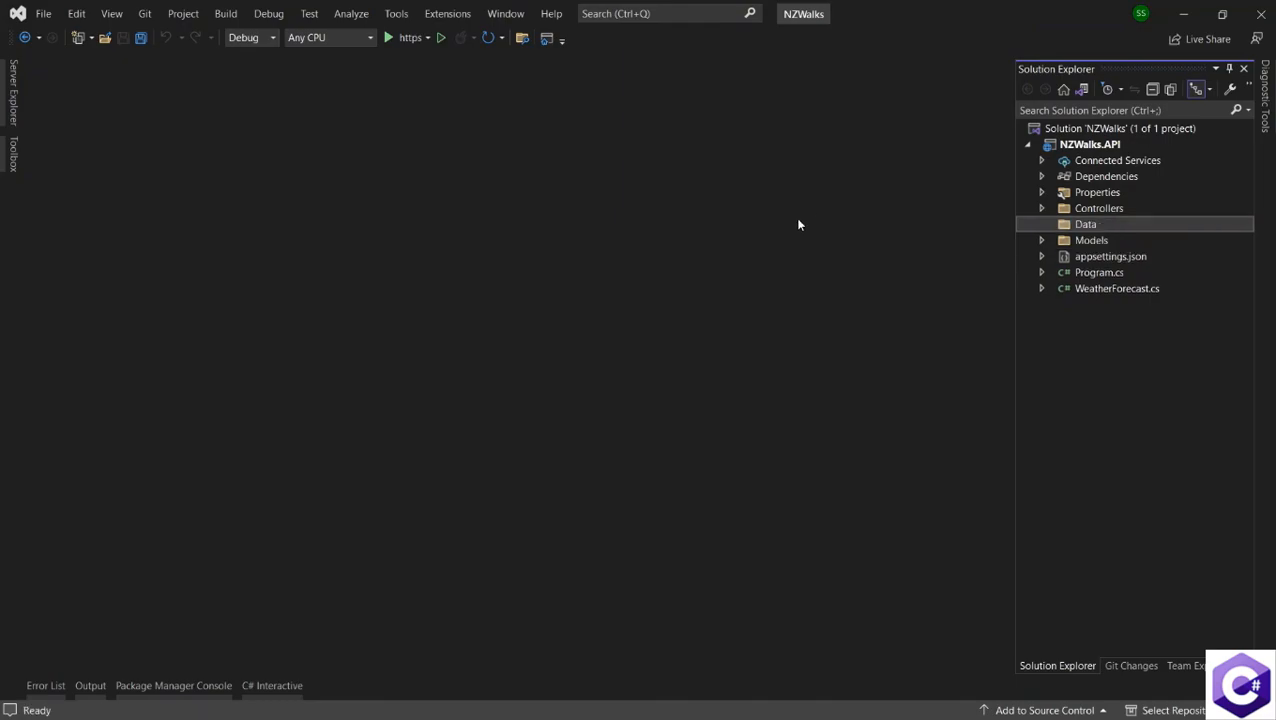
pyautogui.moveTo(942, 236)
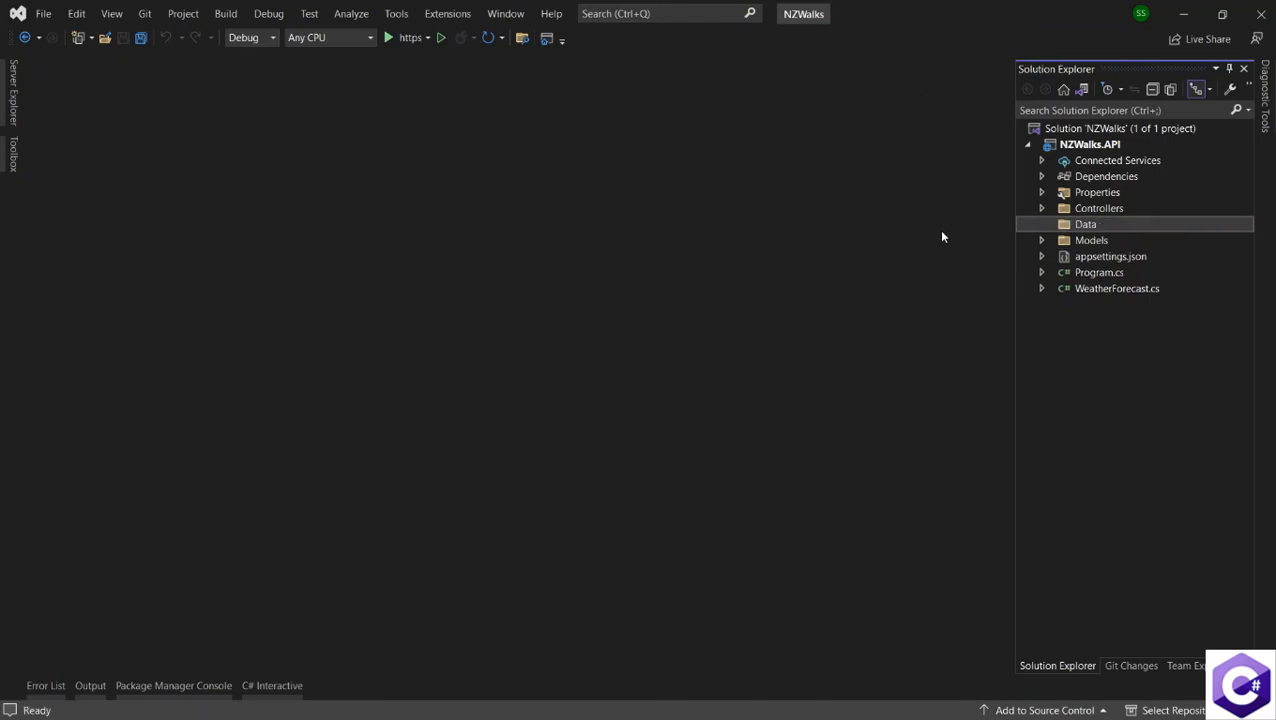
# Step: Add a class file named NZWalksDbContext inside the Data folder
pyautogui.rightClick(1084, 224)
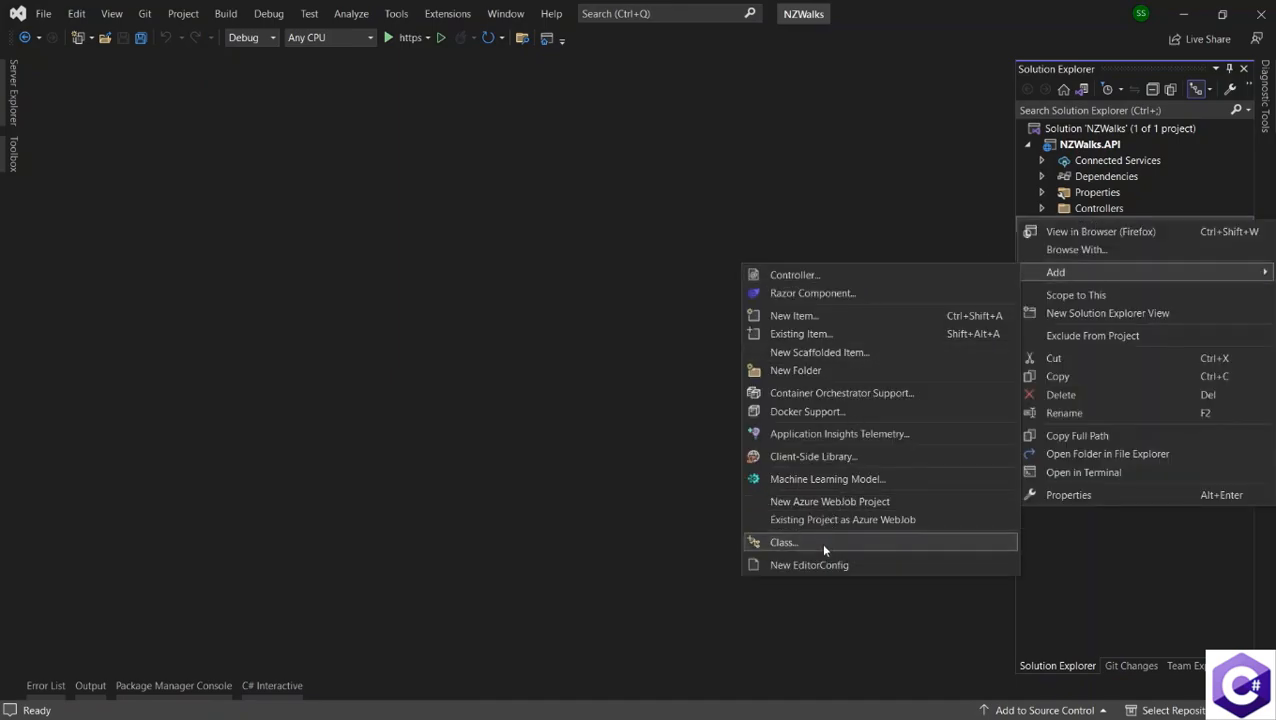
pyautogui.click(784, 542)
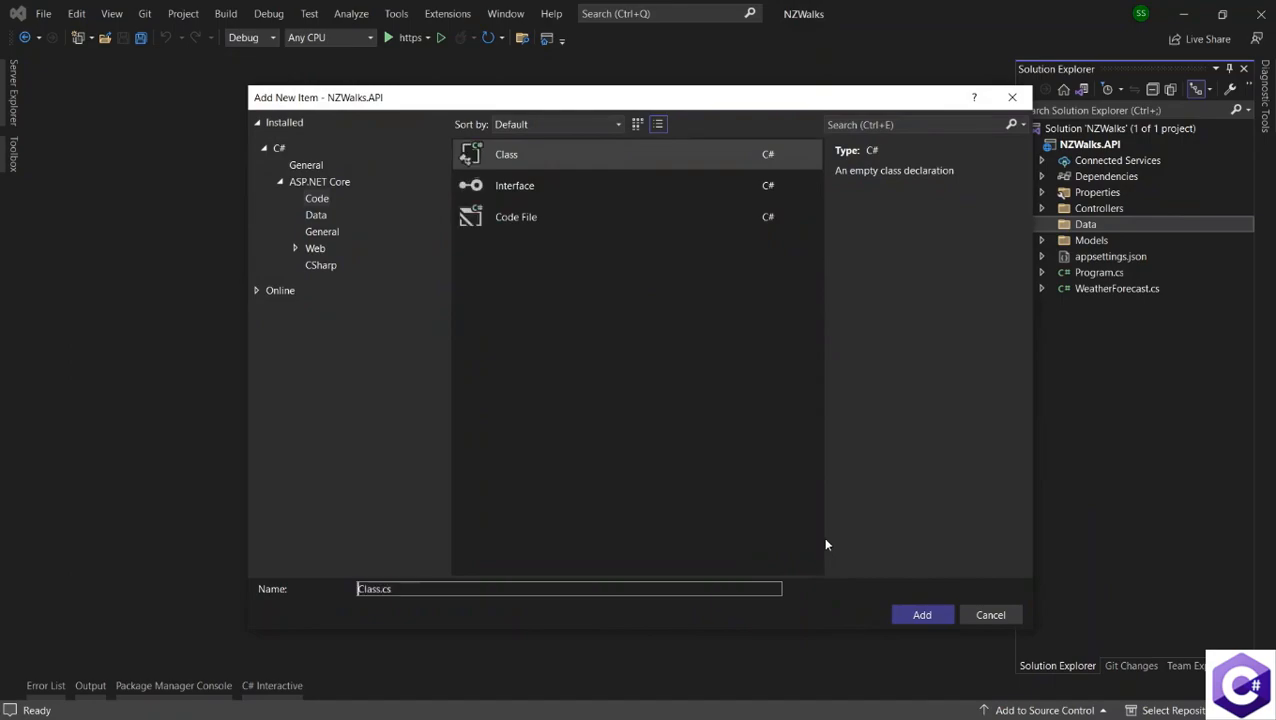
pyautogui.doubleClick(370, 588)
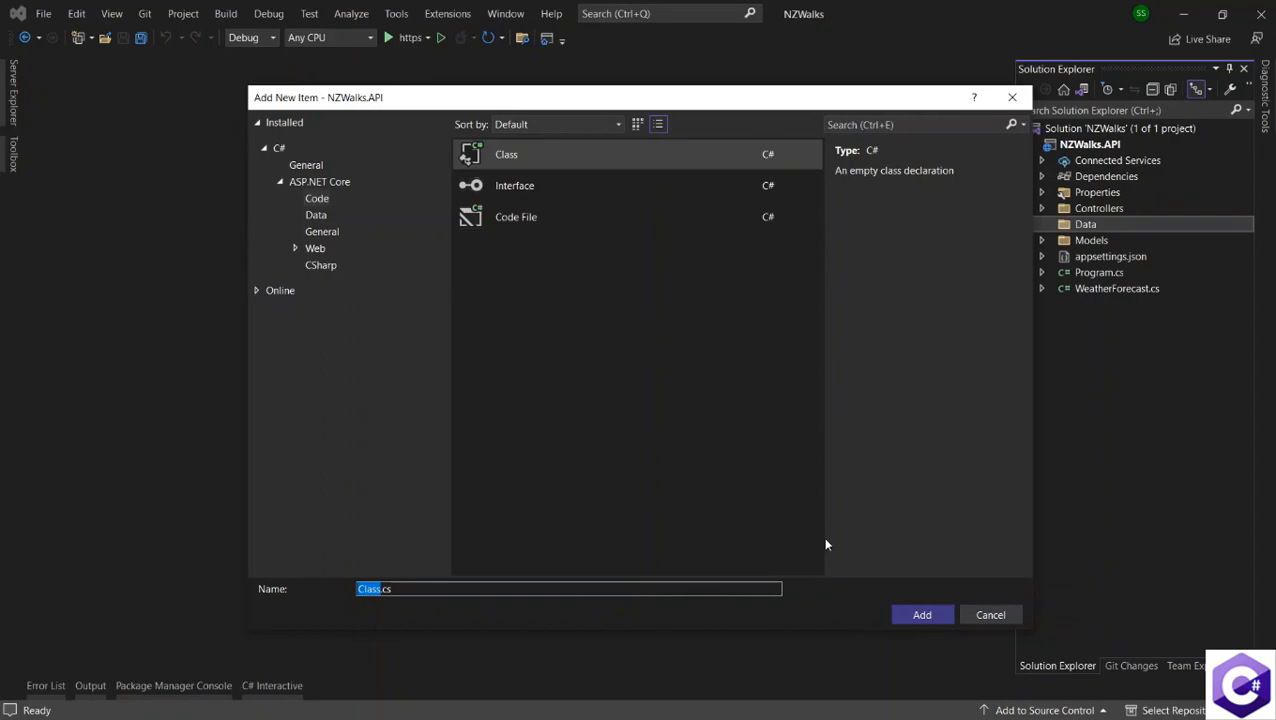
pyautogui.write('N')
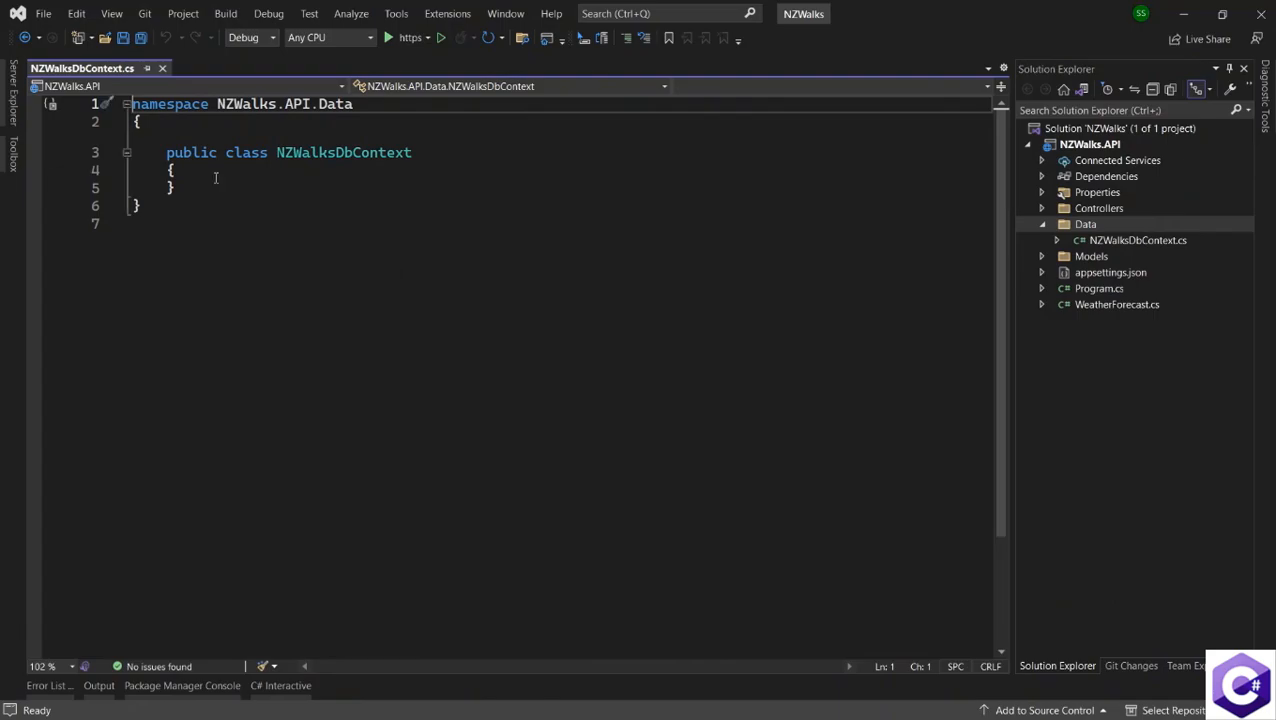
# Step: Make NZWalksDbContext inherit from DbContext
pyautogui.doubleClick(344, 152)
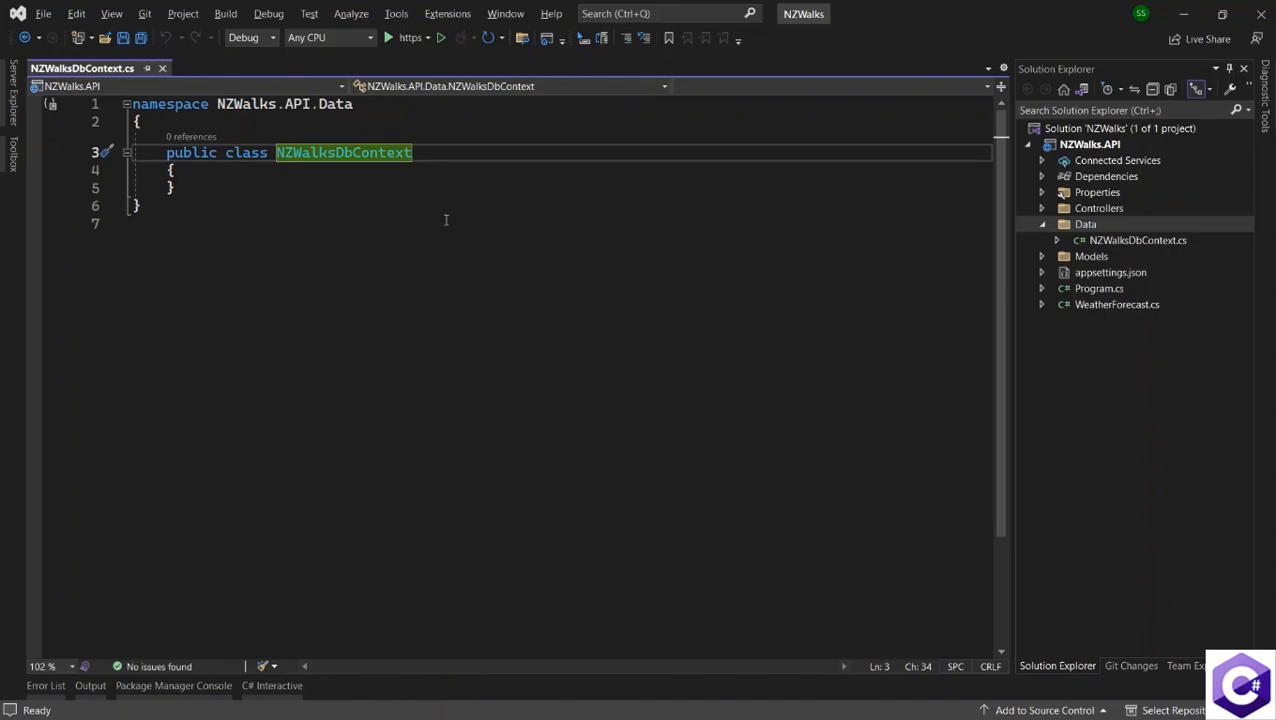
pyautogui.write(':')
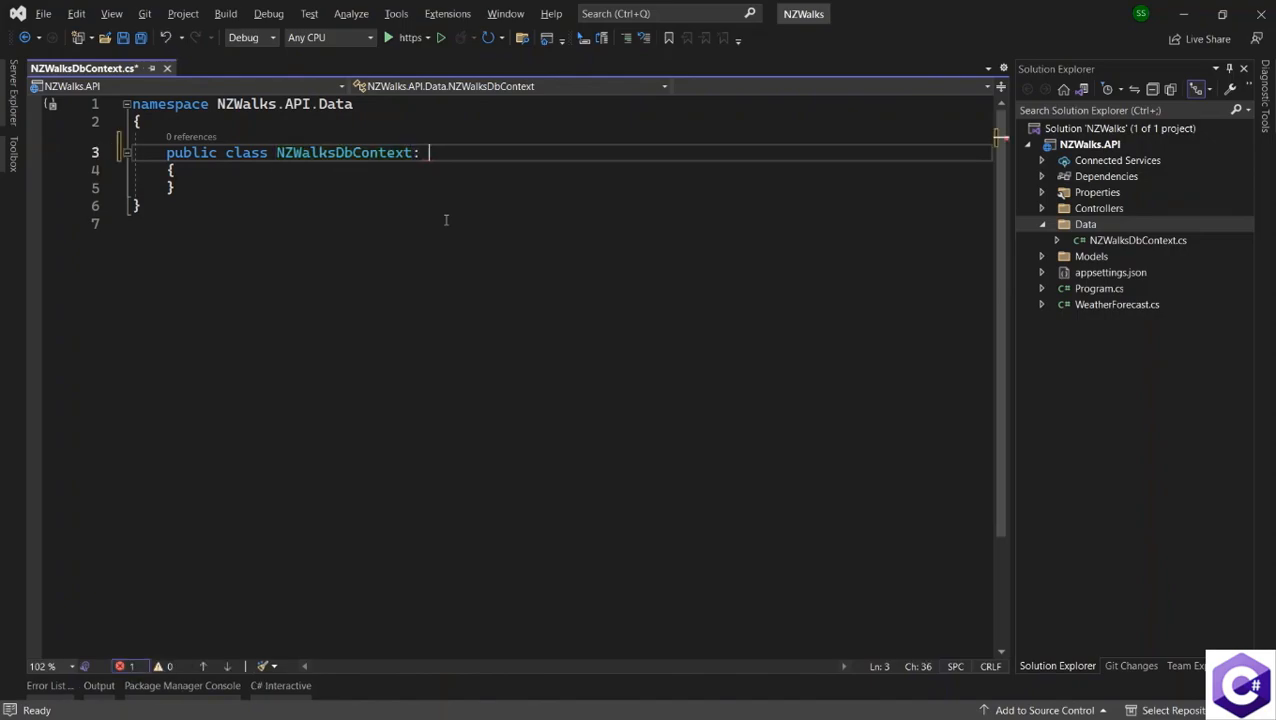
pyautogui.write('DbContext')
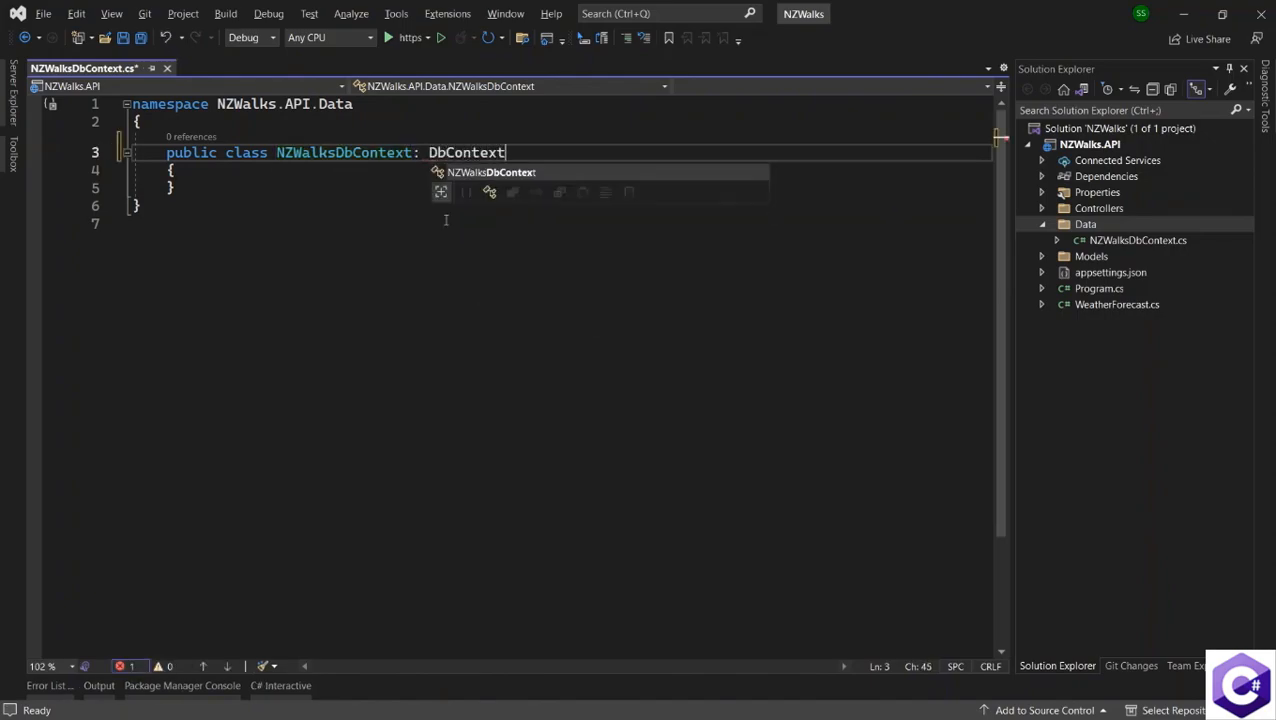
pyautogui.press('Escape')
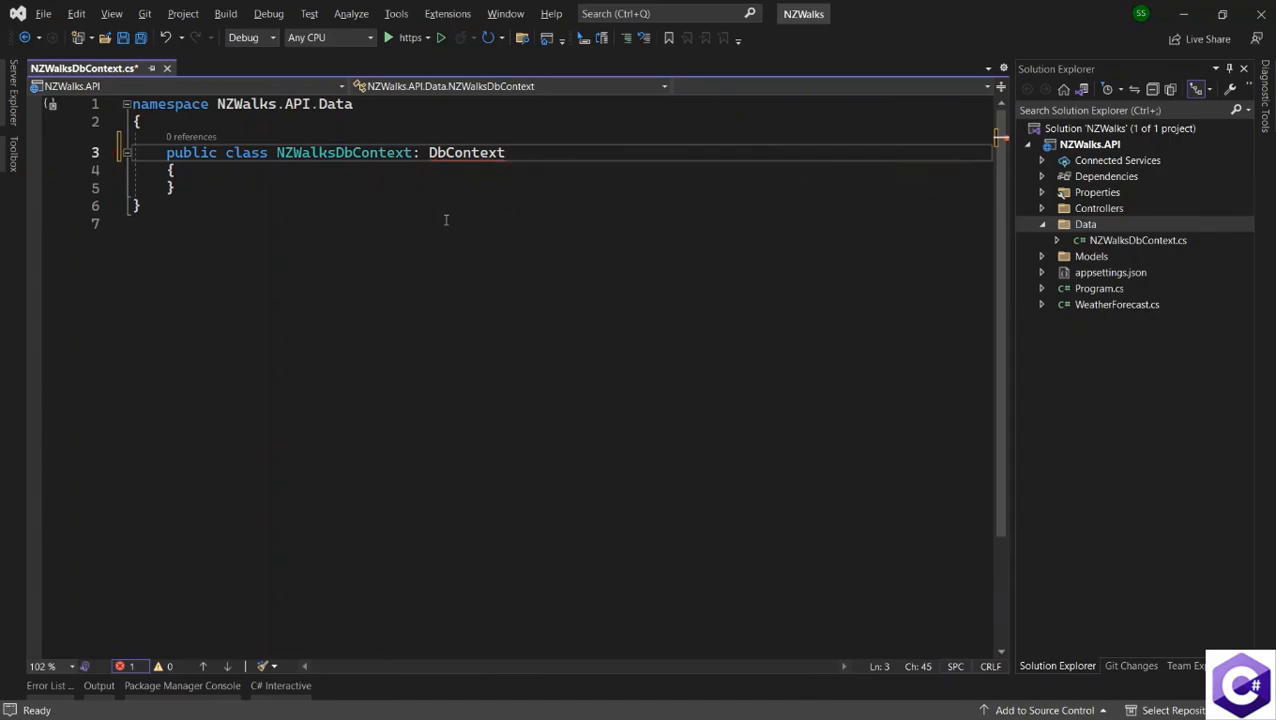
# Step: Add the using Microsoft.EntityFrameworkCore directive so DbContext resolves
pyautogui.click(106, 152)
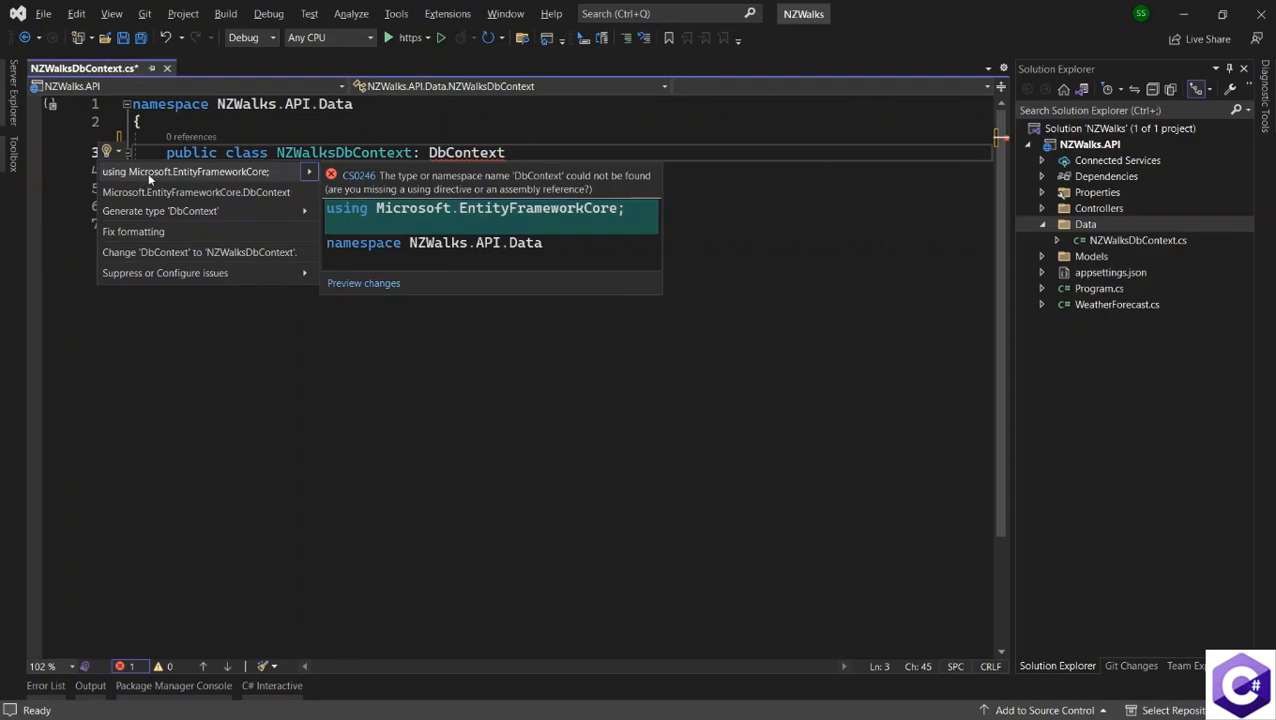
pyautogui.click(184, 172)
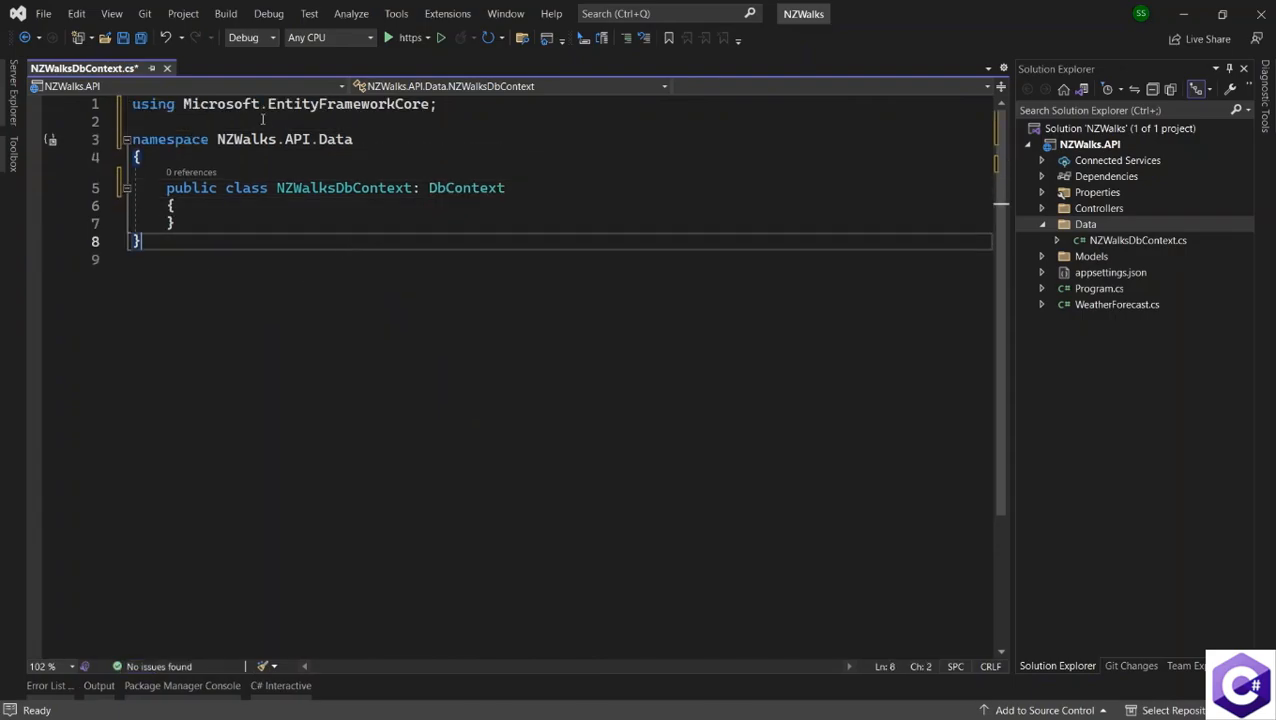
pyautogui.click(220, 104)
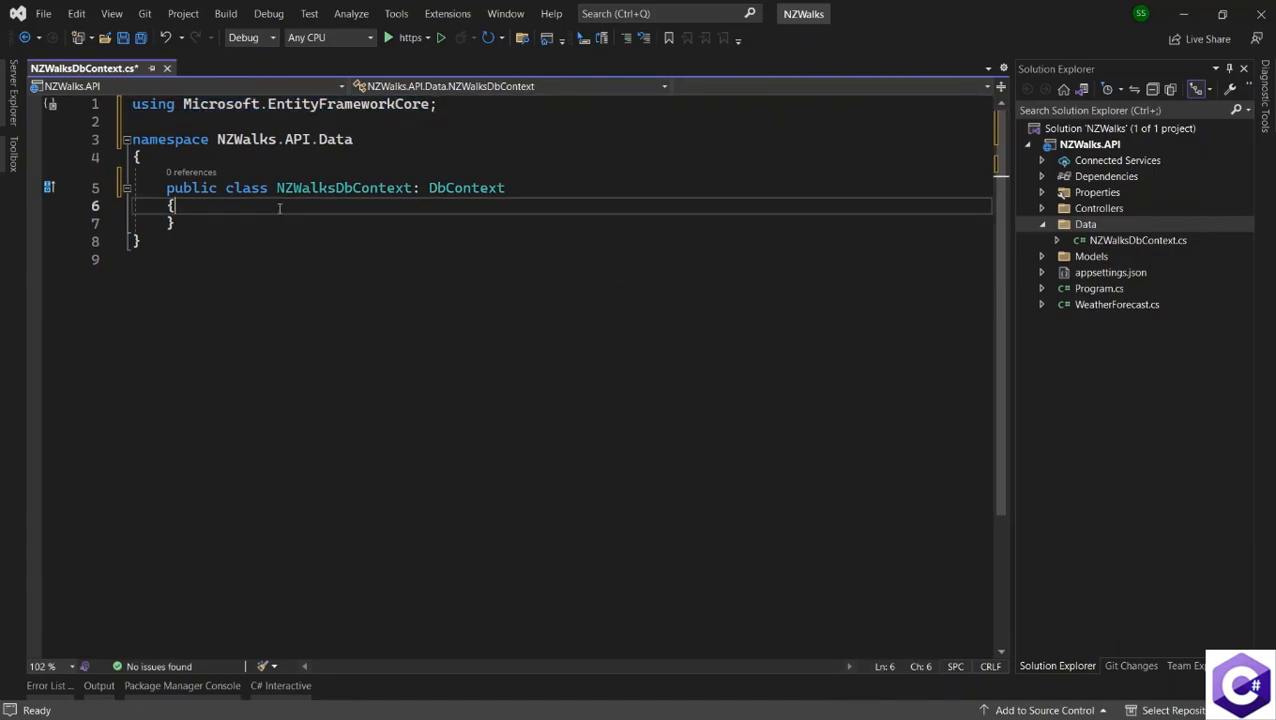
# Step: Add a public constructor taking DbContextOptions dbContextOptions that calls base(dbContextOptions) with an empty body
pyautogui.press('enter')
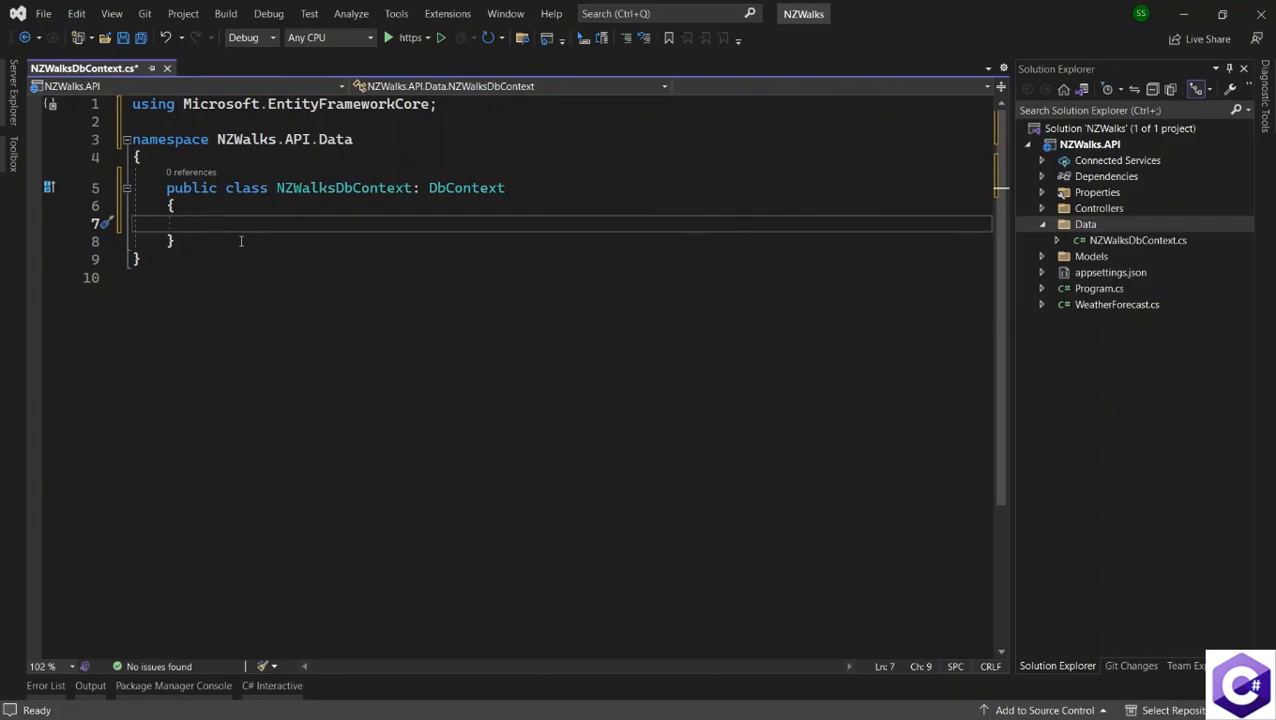
pyautogui.write('ctor')
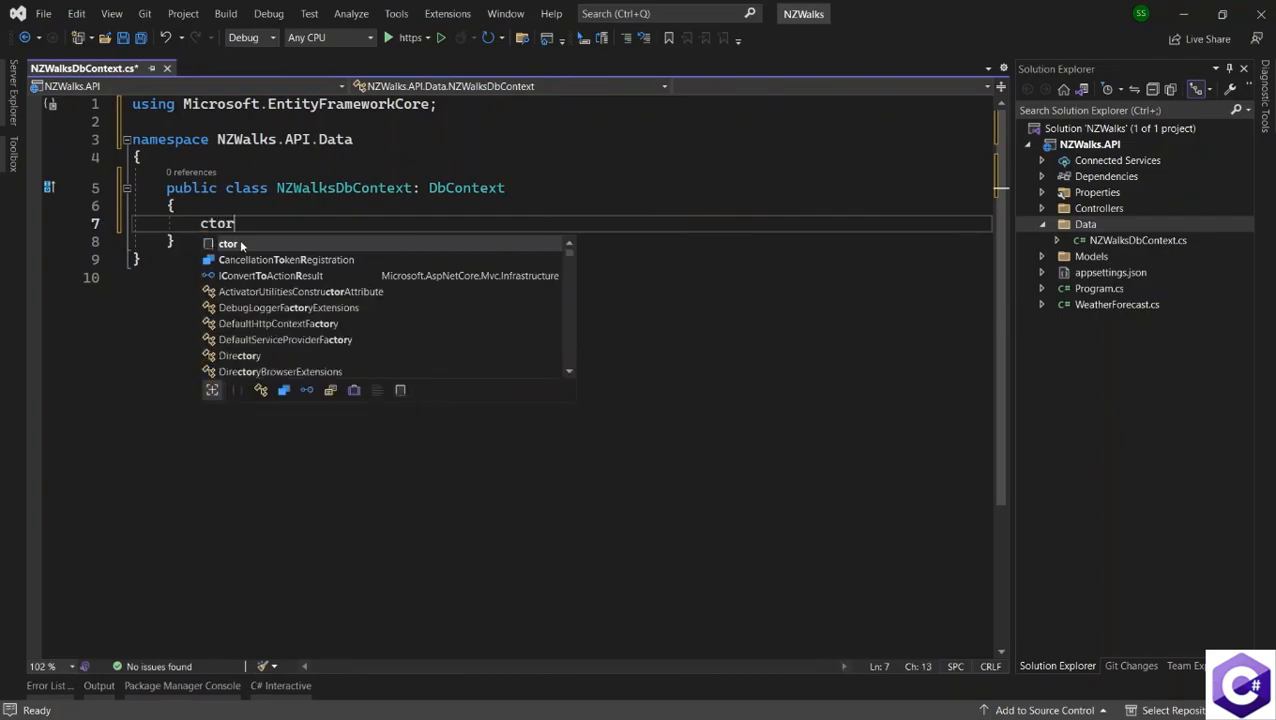
pyautogui.press('Tab')
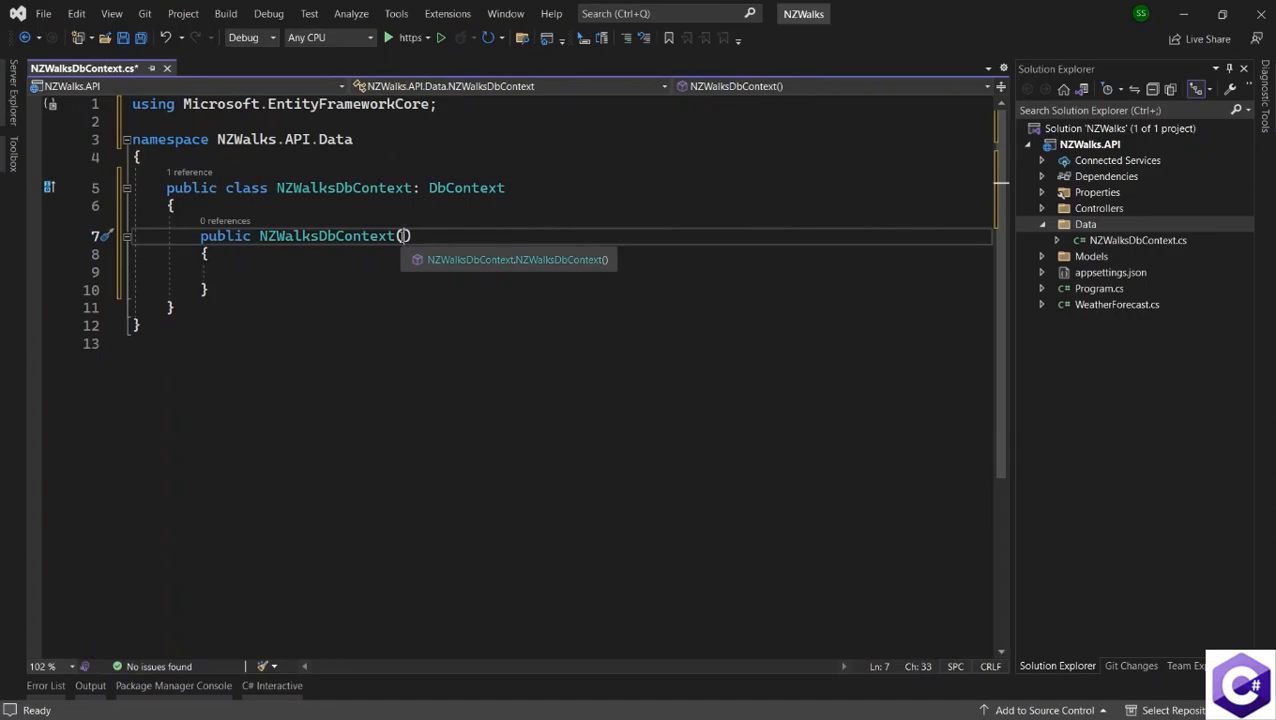
pyautogui.write('DbContextOptions dbContextOptions')
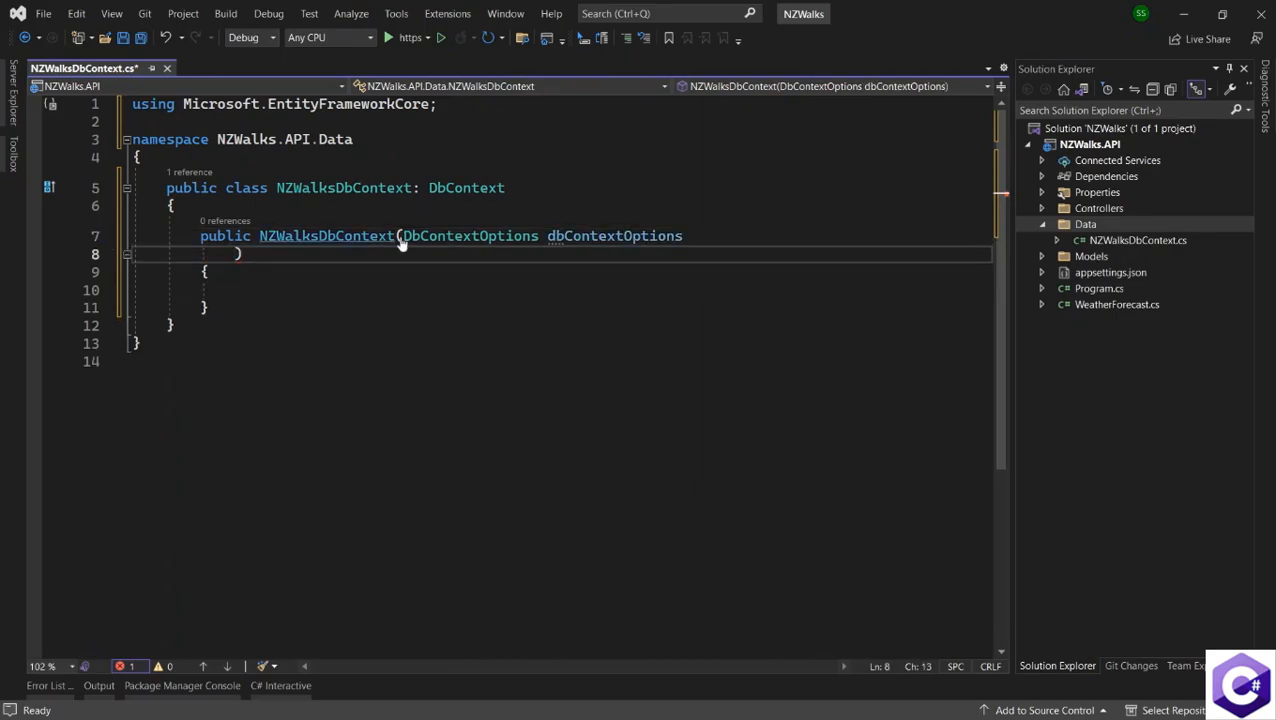
pyautogui.write(');')
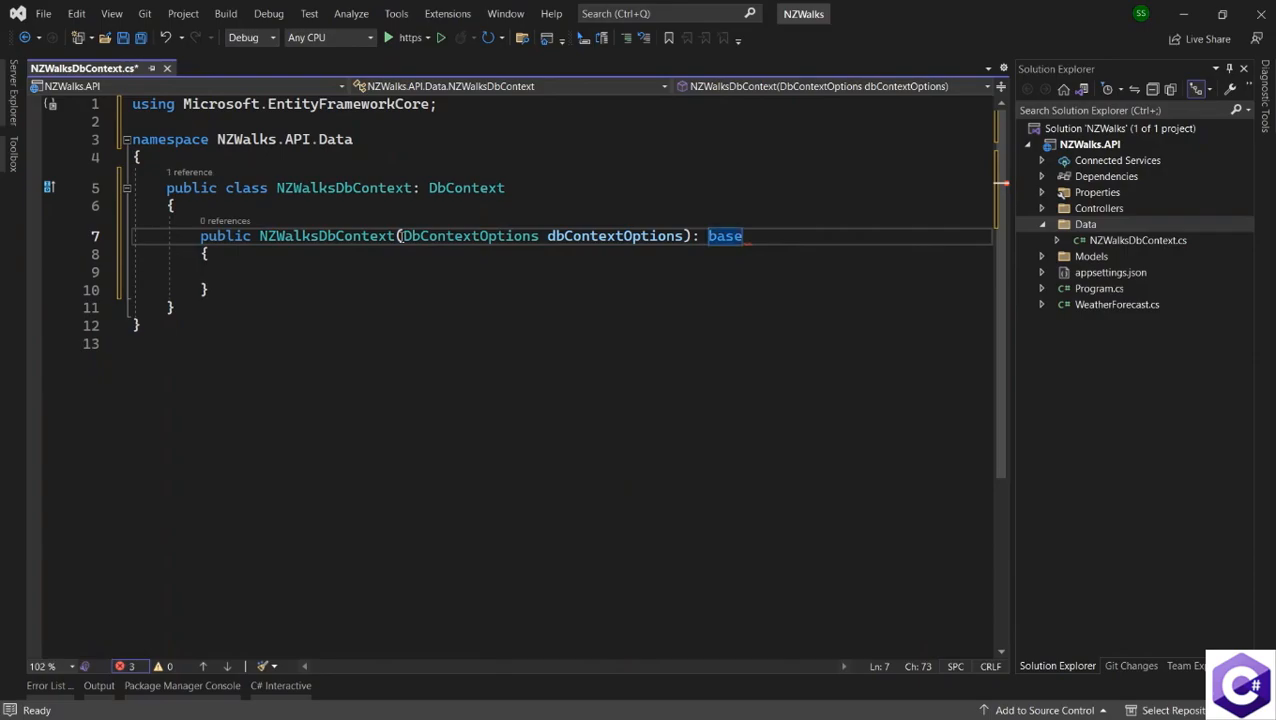
pyautogui.write('(dbContextOptions)')
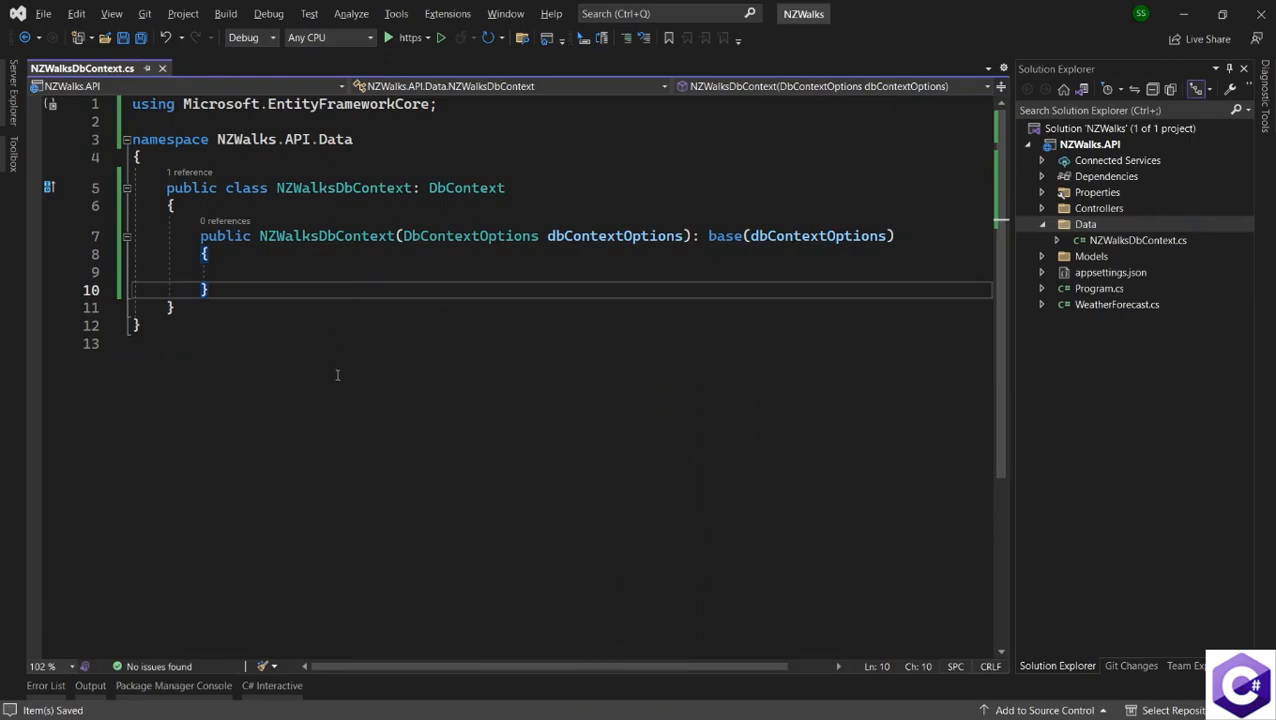
pyautogui.doubleClick(468, 236)
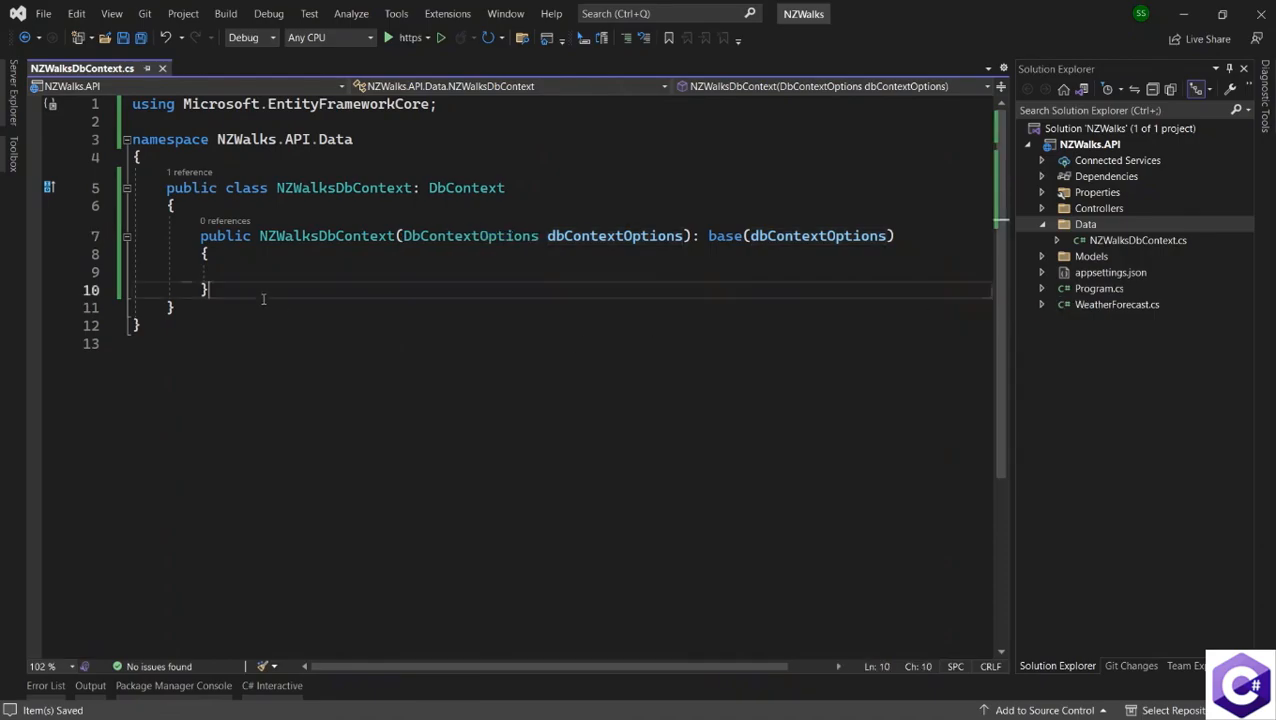
pyautogui.moveTo(204, 290); pyautogui.dragTo(200, 236)
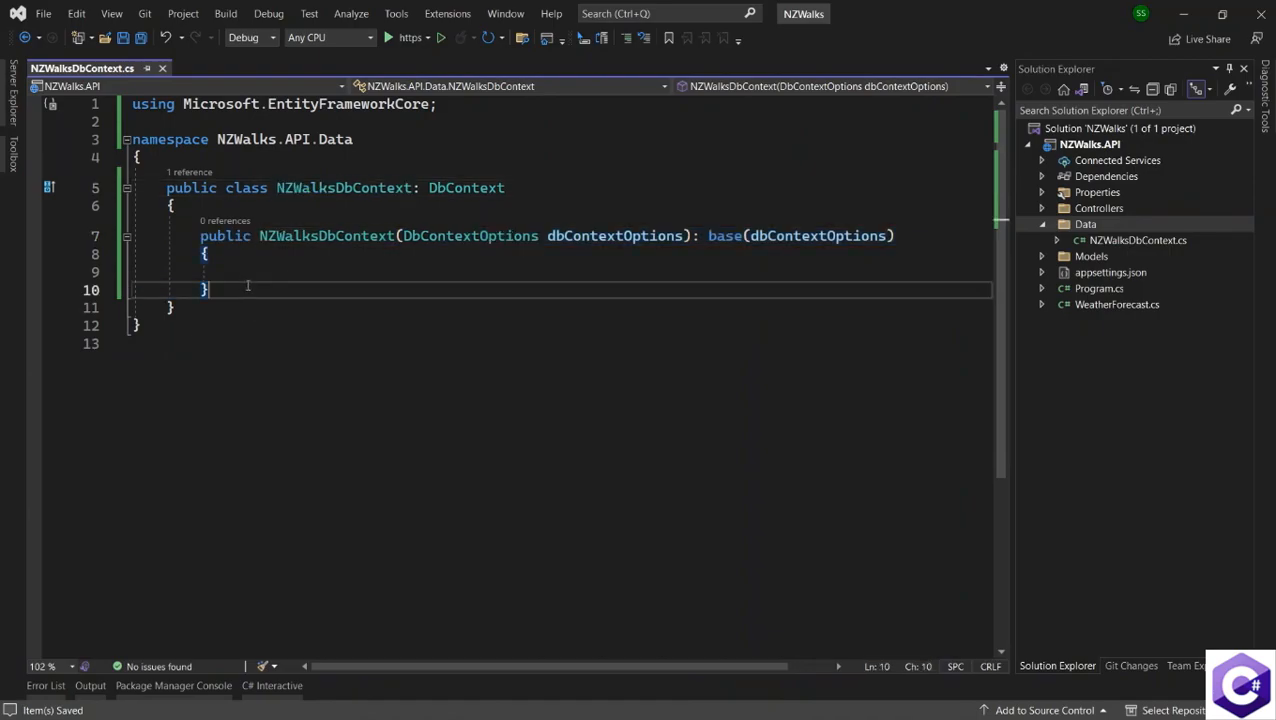
# Step: Make room below the constructor and check the domain model classes in Solution Explorer
pyautogui.press('enter')
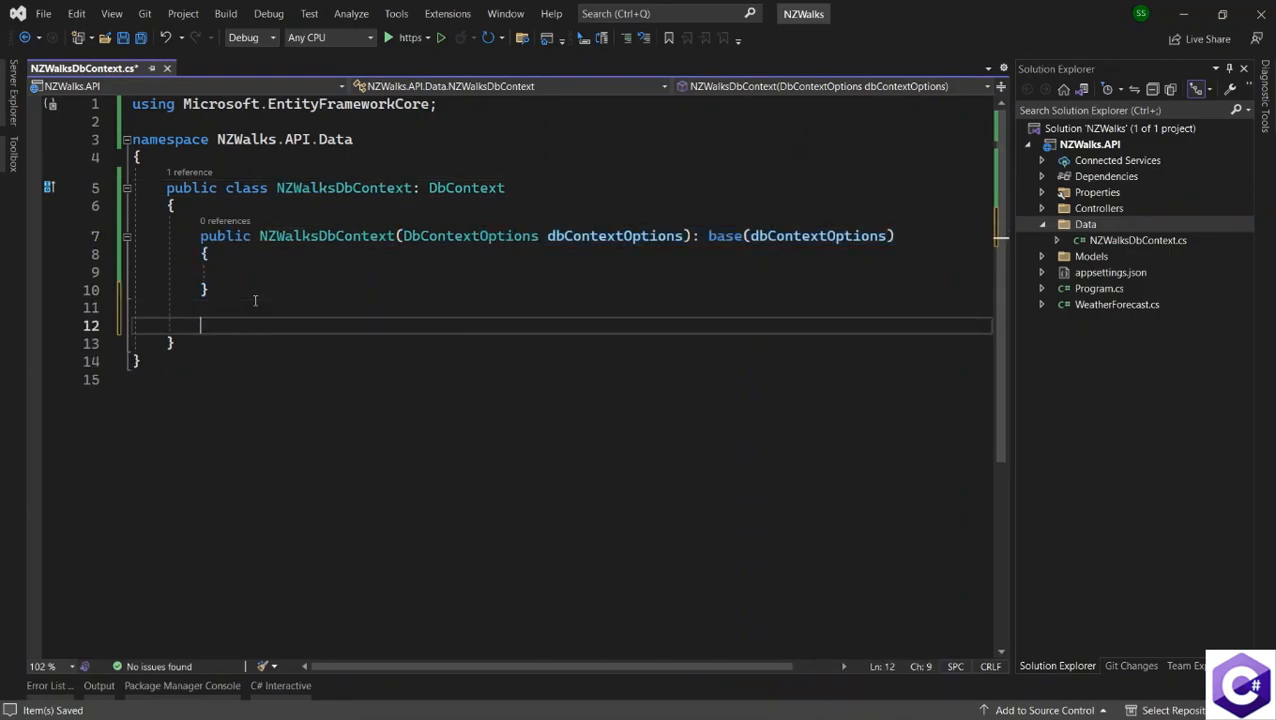
pyautogui.press('enter')
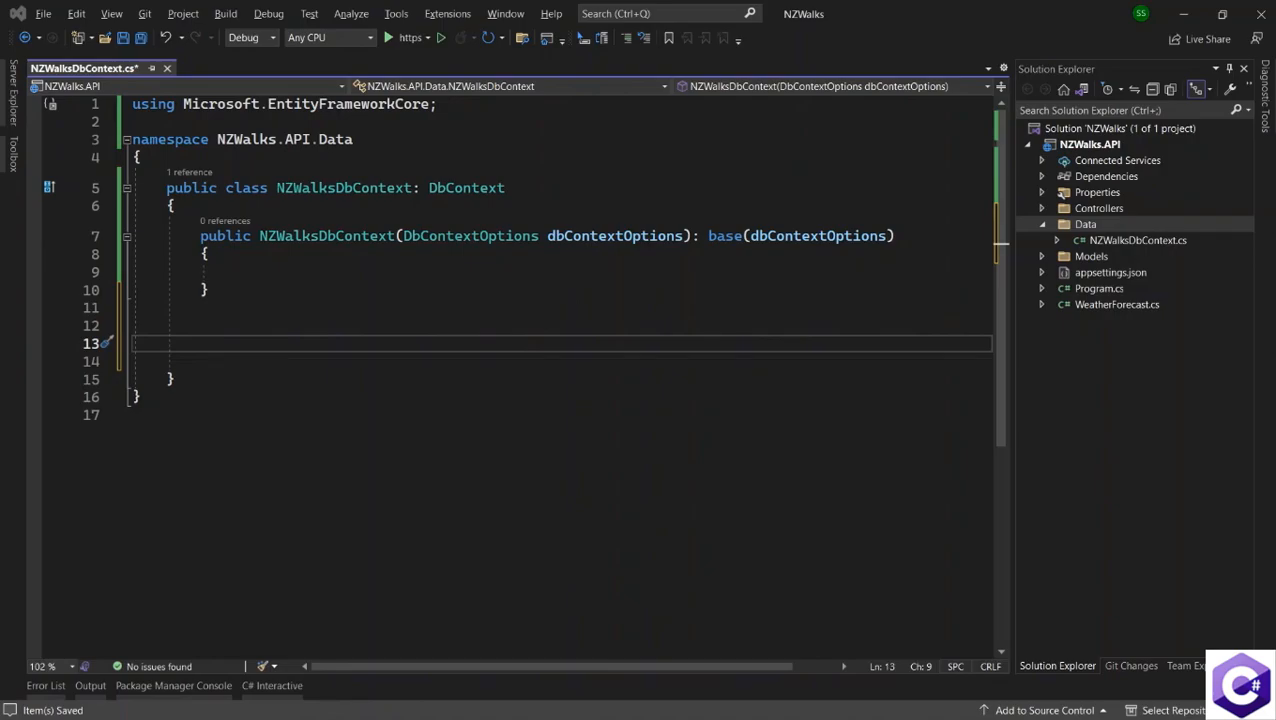
pyautogui.moveTo(288, 324)
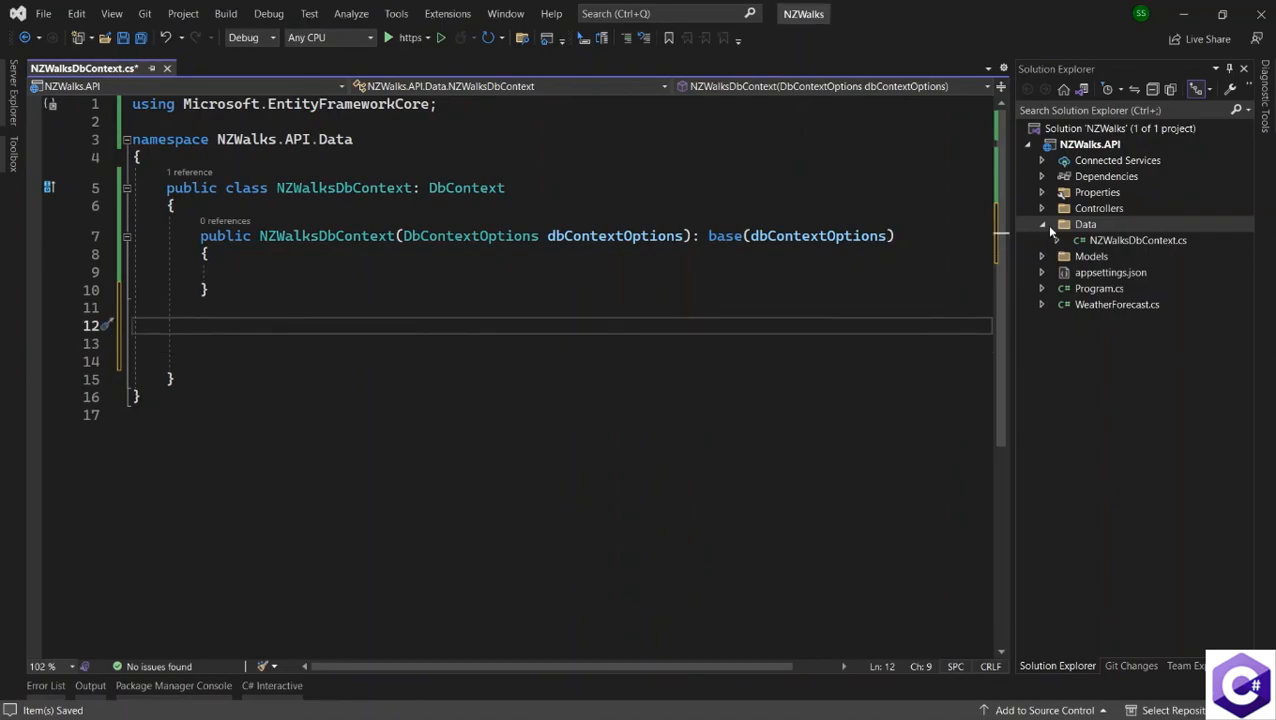
pyautogui.click(1042, 256)
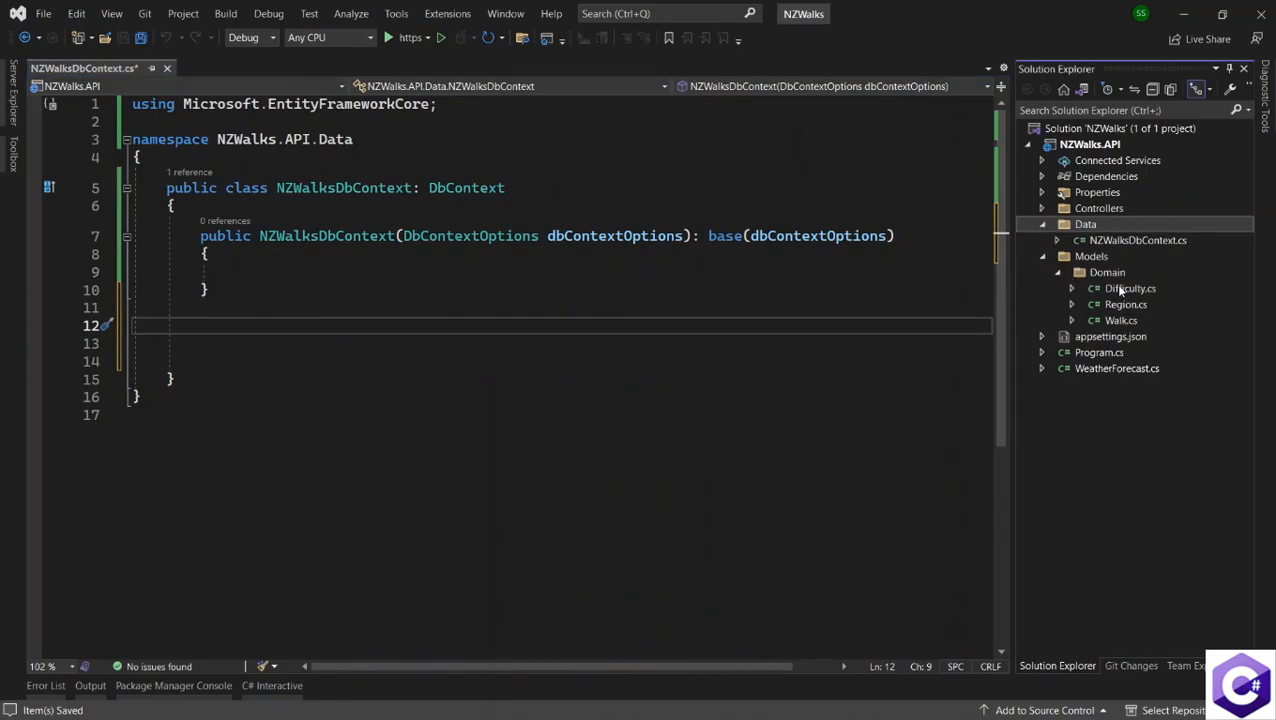
pyautogui.moveTo(1120, 328)
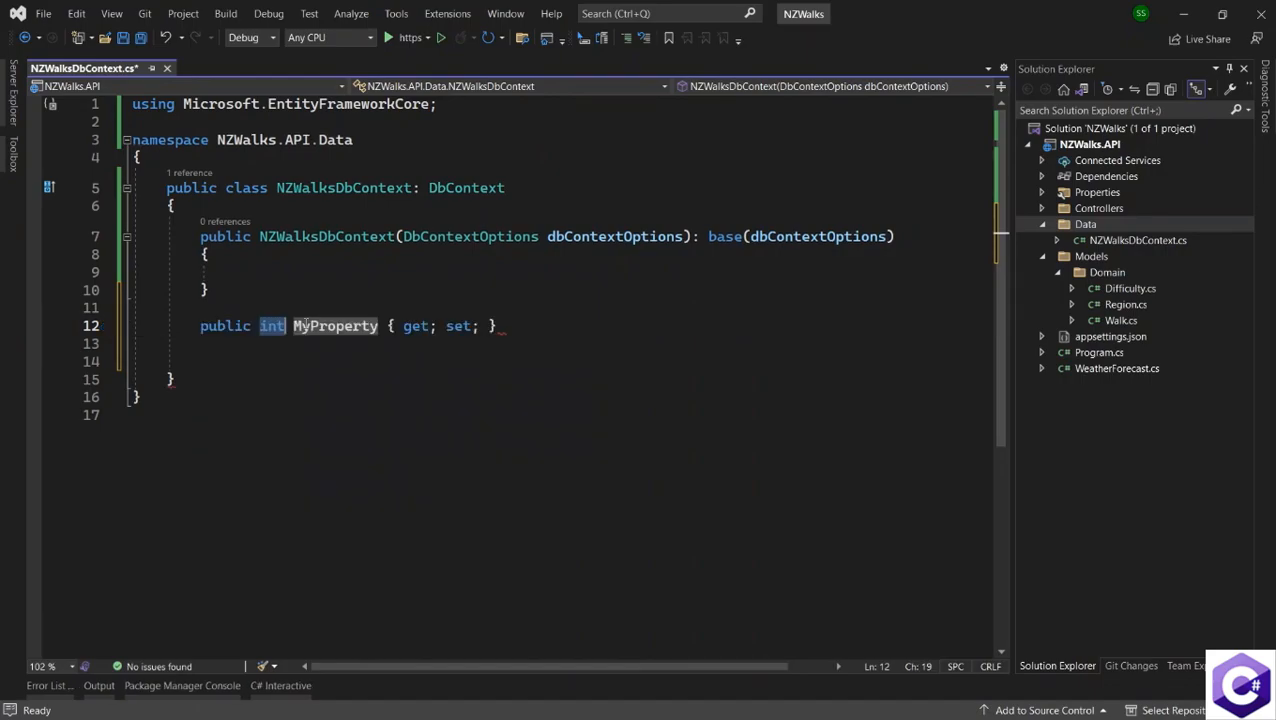
# Step: Declare a public DbSet<Difficulty> Difficulties property, importing NZWalks.API.Models.Domain
pyautogui.write('D')
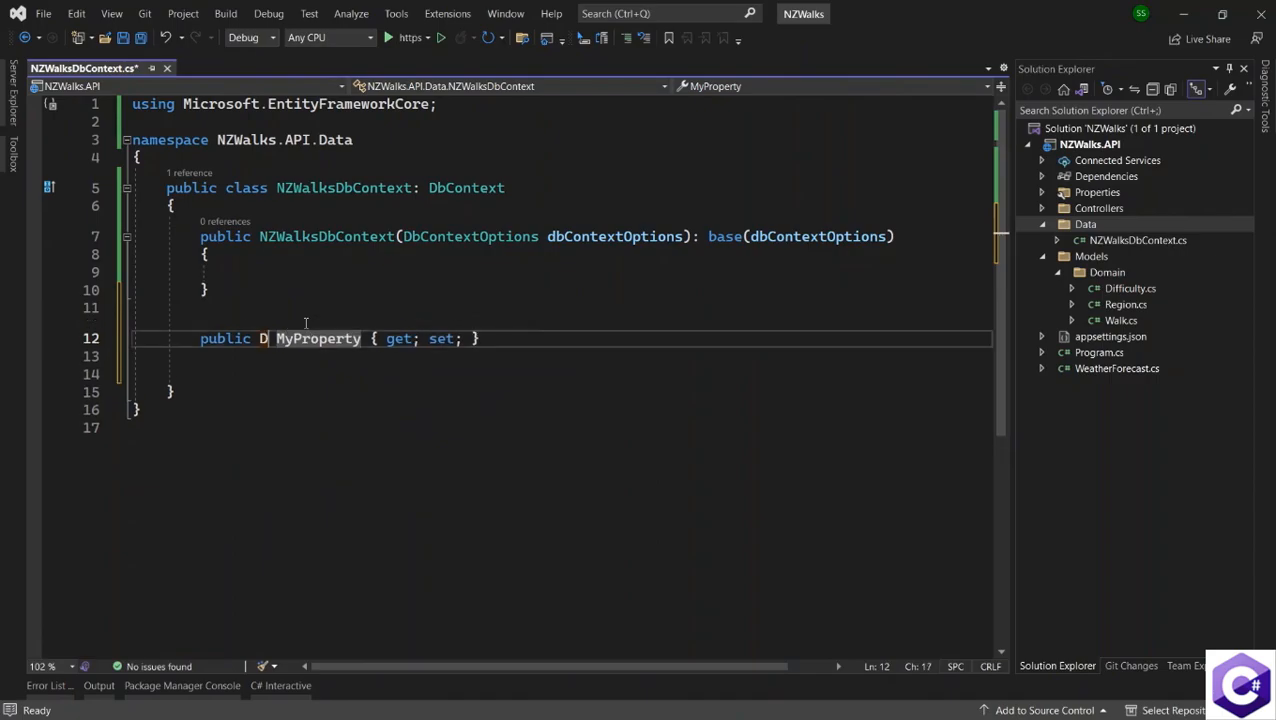
pyautogui.write('bSet')
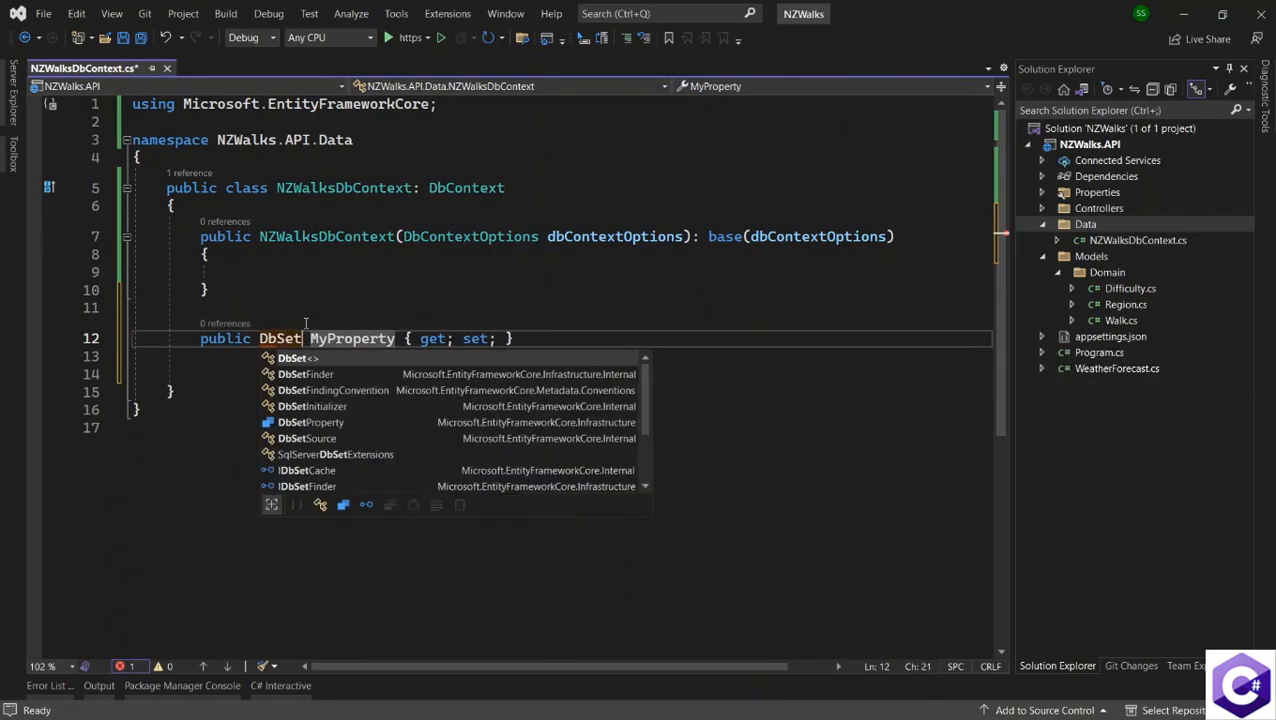
pyautogui.write('<>')
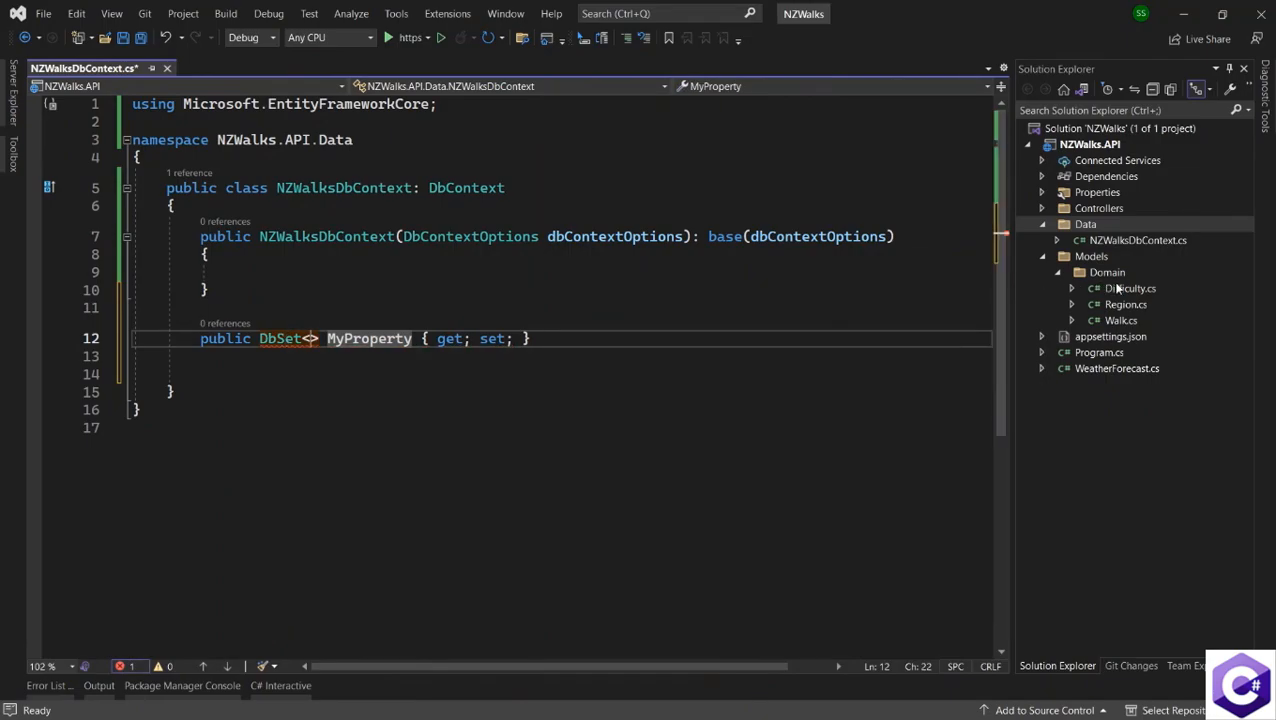
pyautogui.write('<Diffi')
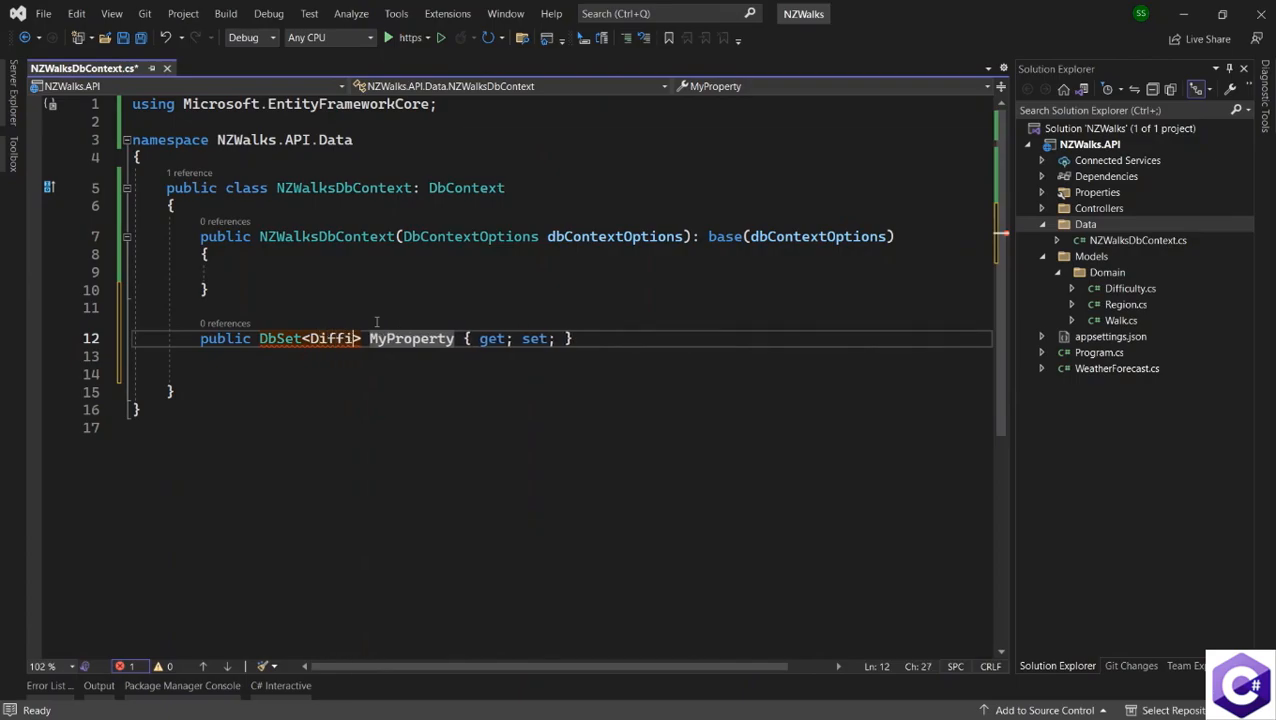
pyautogui.write('culty')
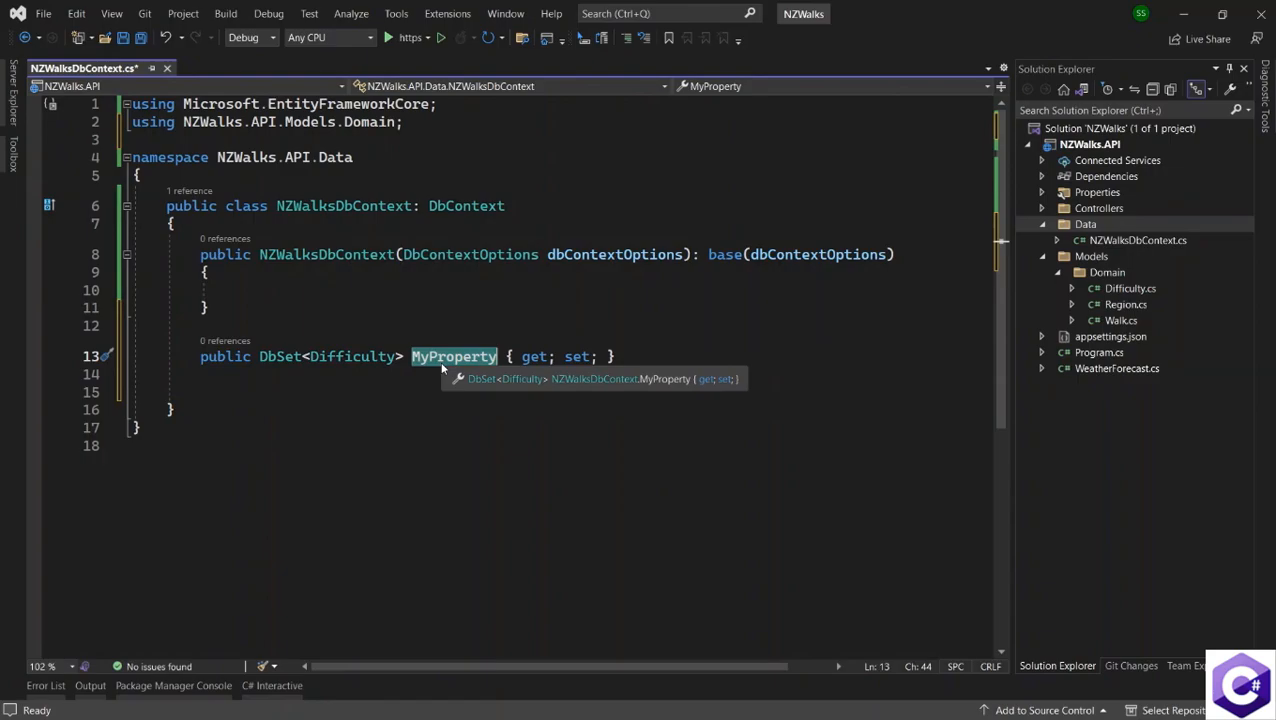
pyautogui.write('Diffu')
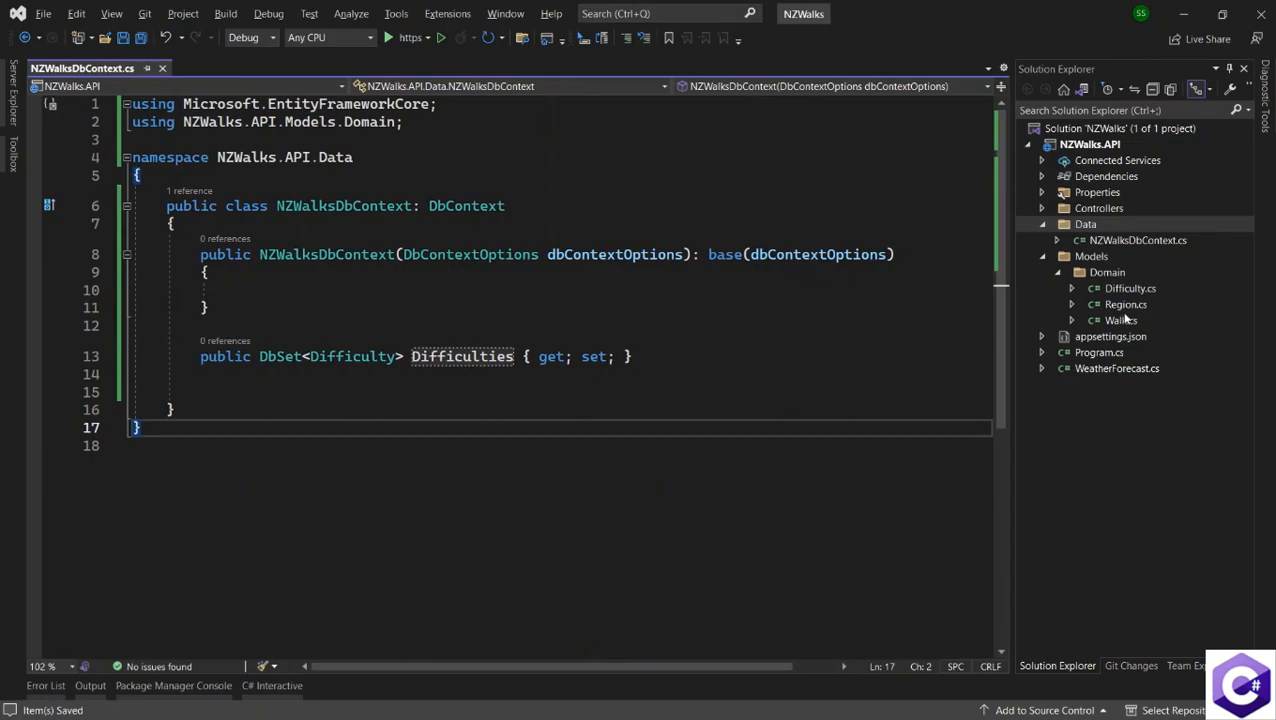
# Step: Declare a public DbSet<Region> Regions property below Difficulties
pyautogui.press('enter')
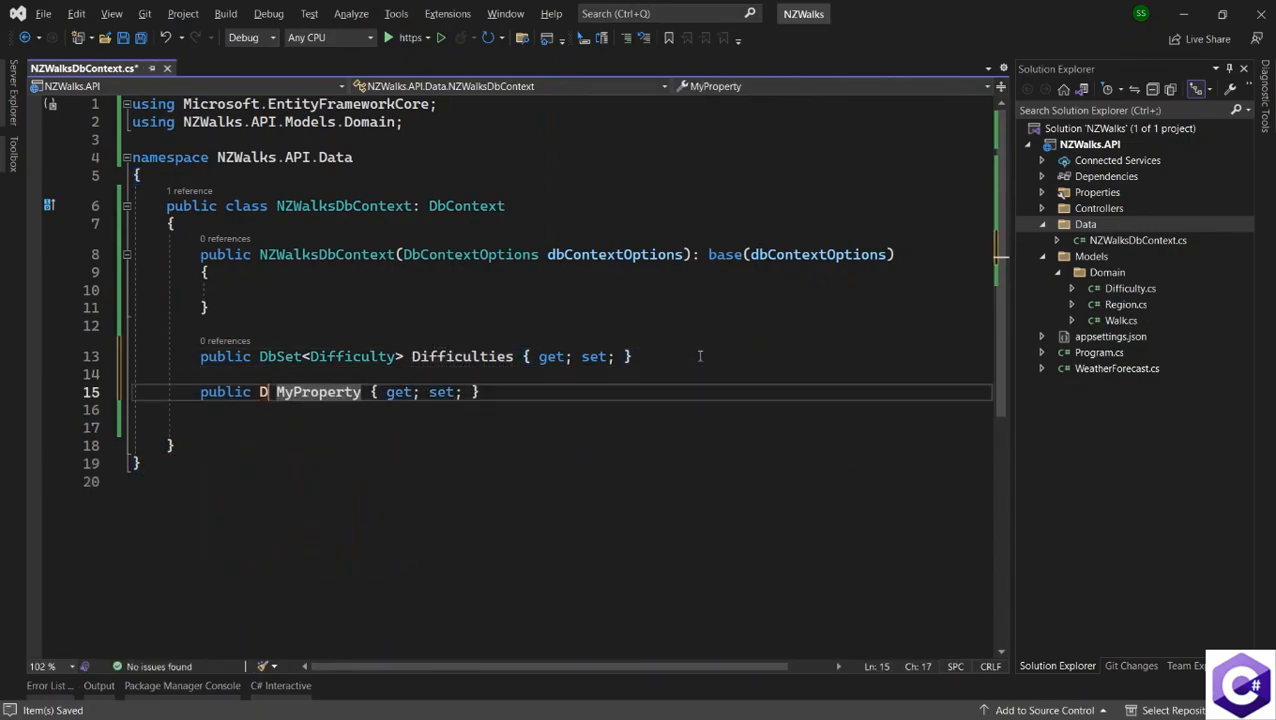
pyautogui.write('bSet<>')
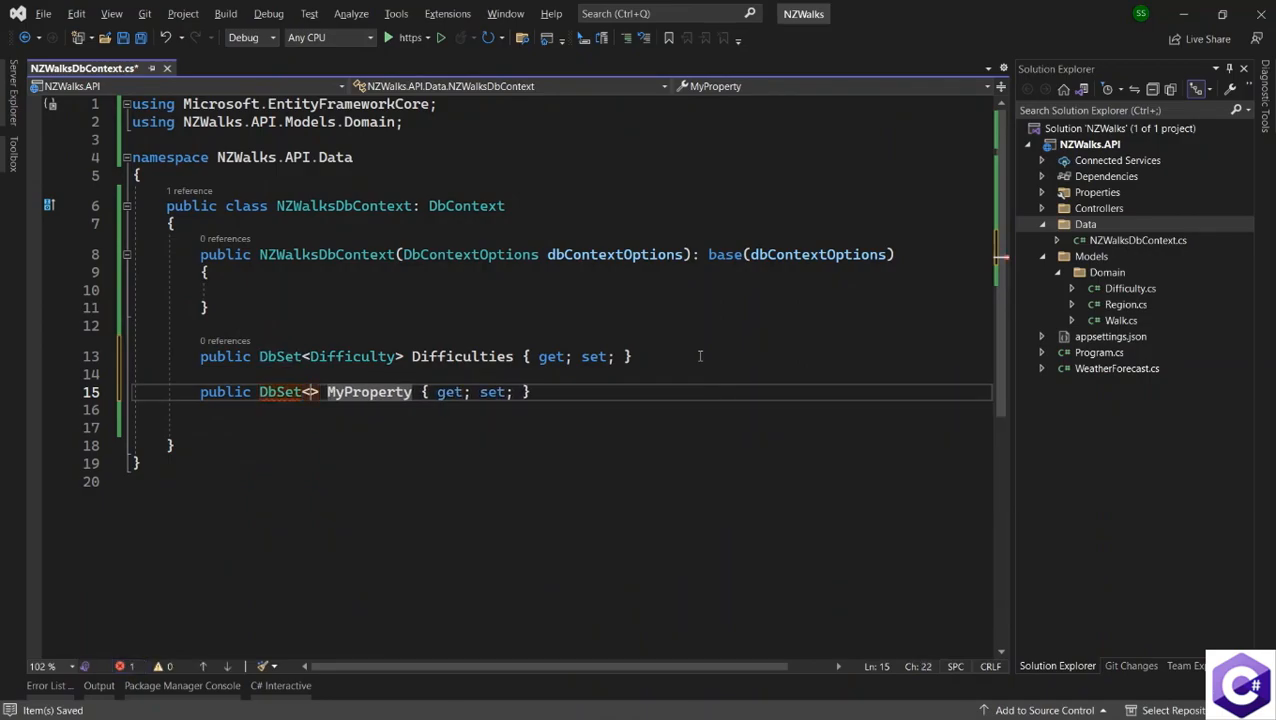
pyautogui.write('Region')
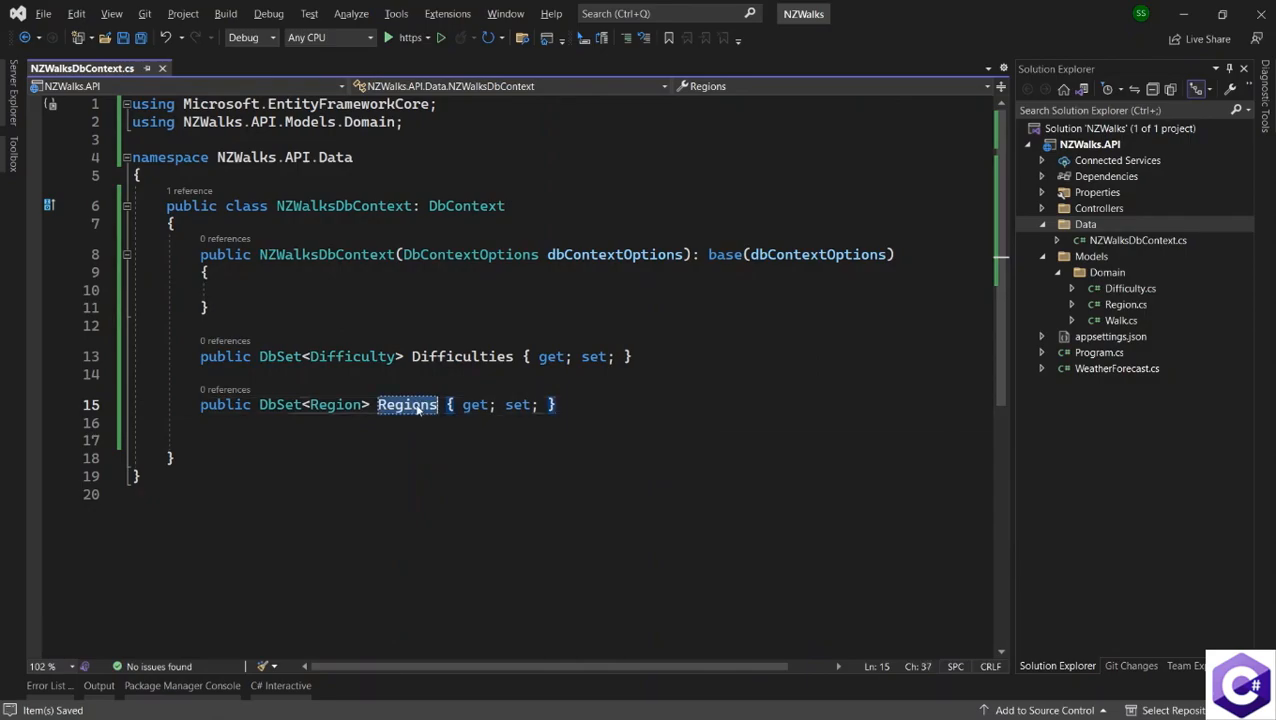
pyautogui.moveTo(408, 404)
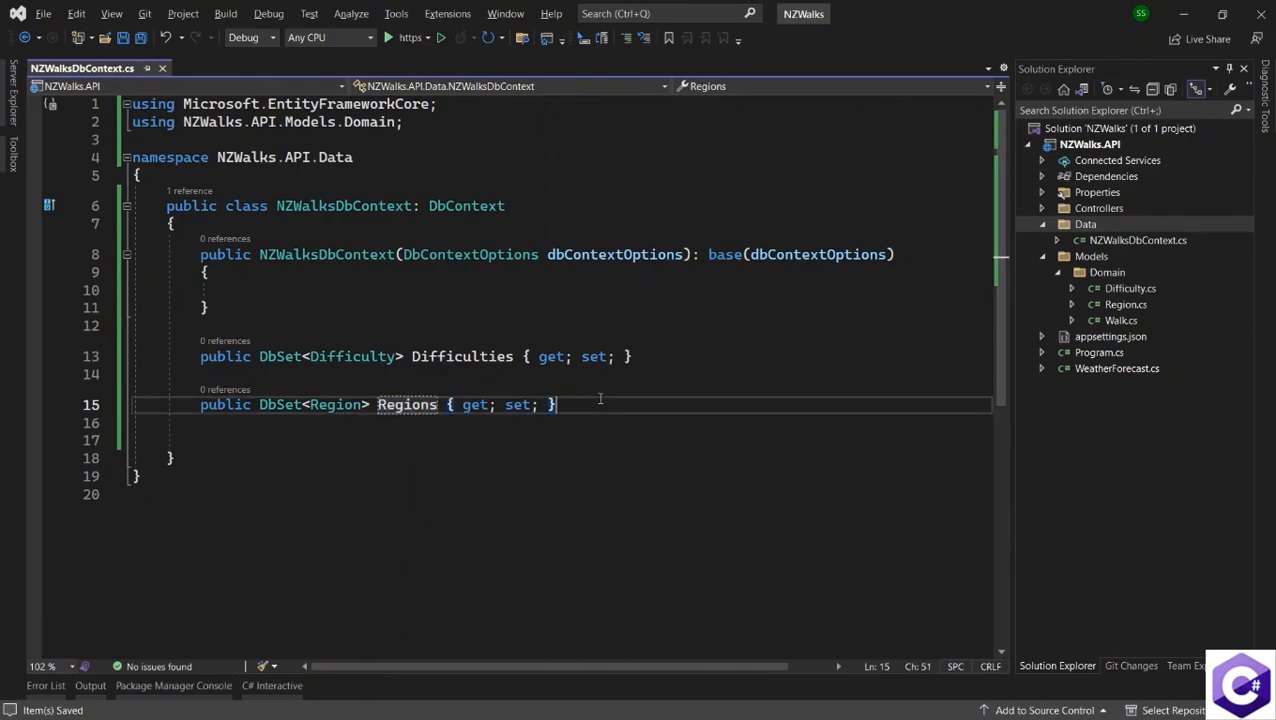
# Step: Declare a public DbSet<Walk> Walks property below Regions
pyautogui.press('enter')
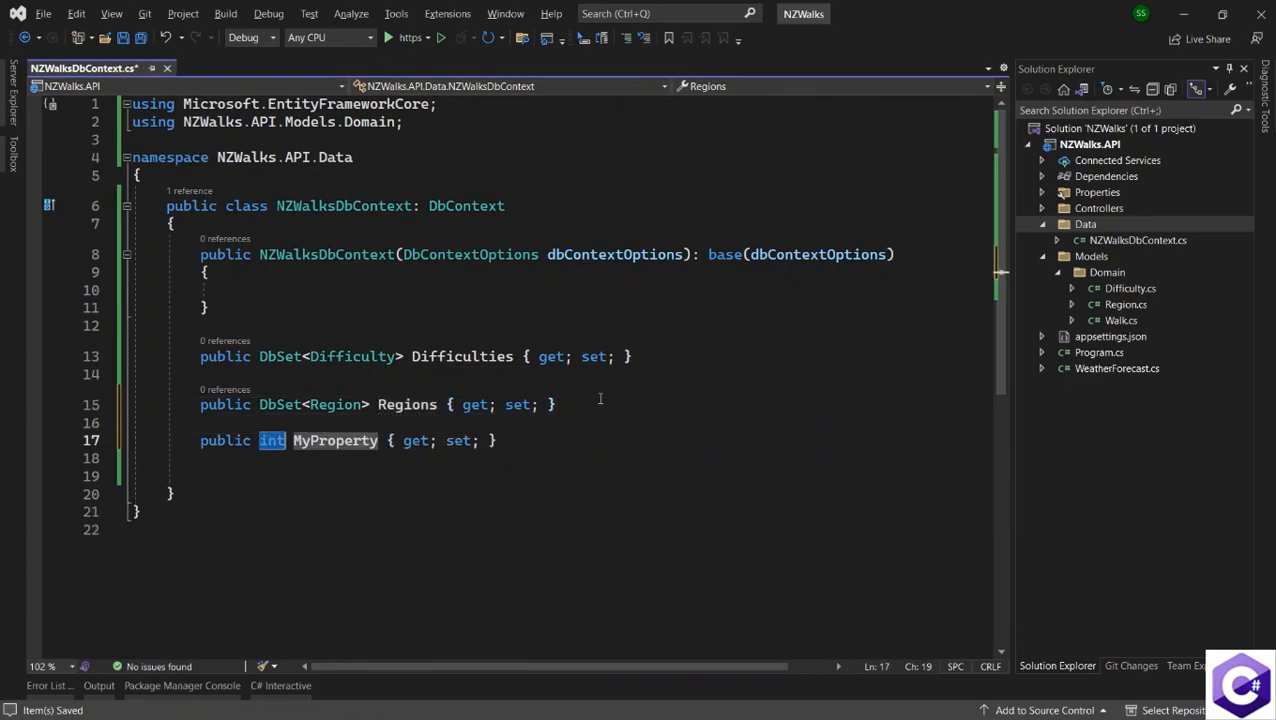
pyautogui.write('DbSet<')
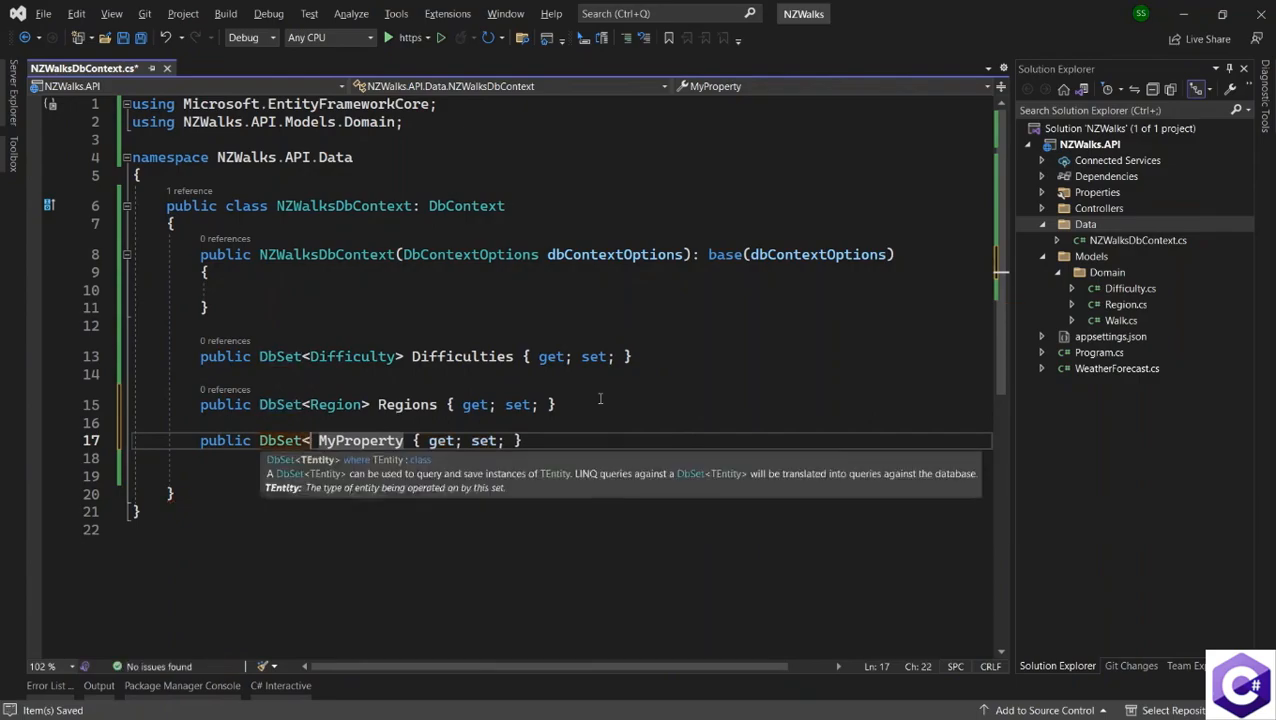
pyautogui.write('Walk>')
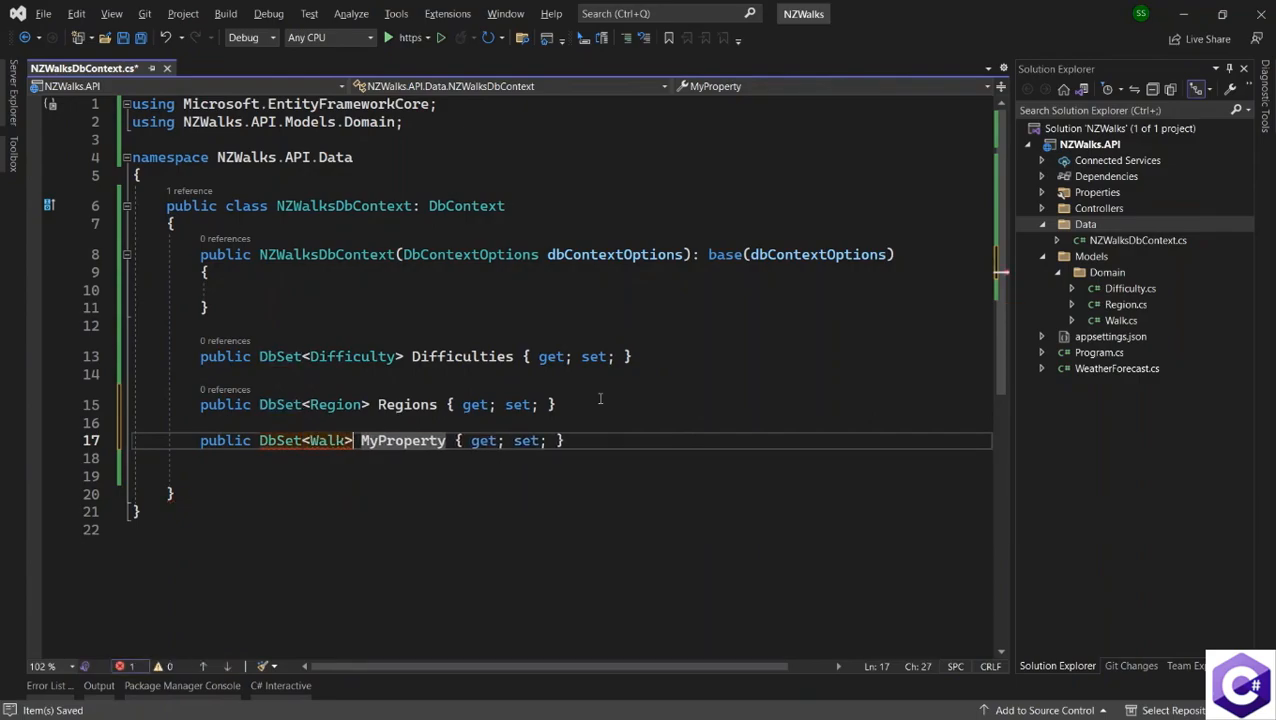
pyautogui.write('Walks')
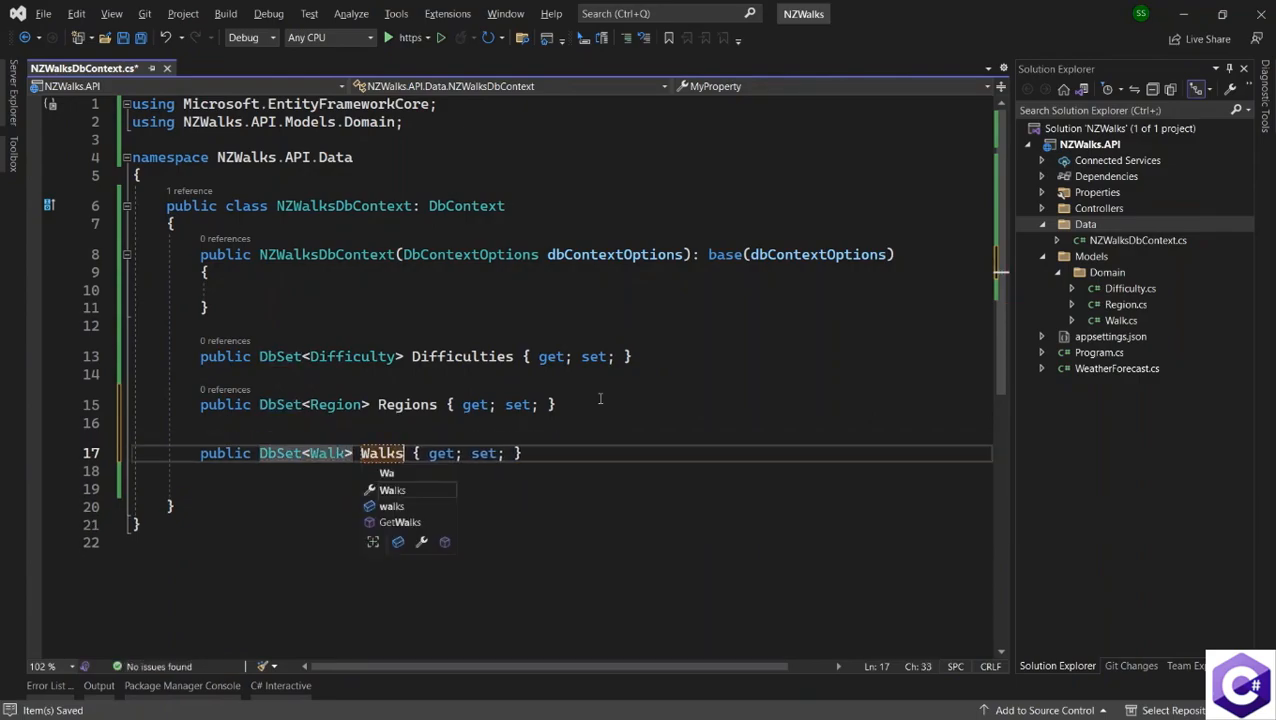